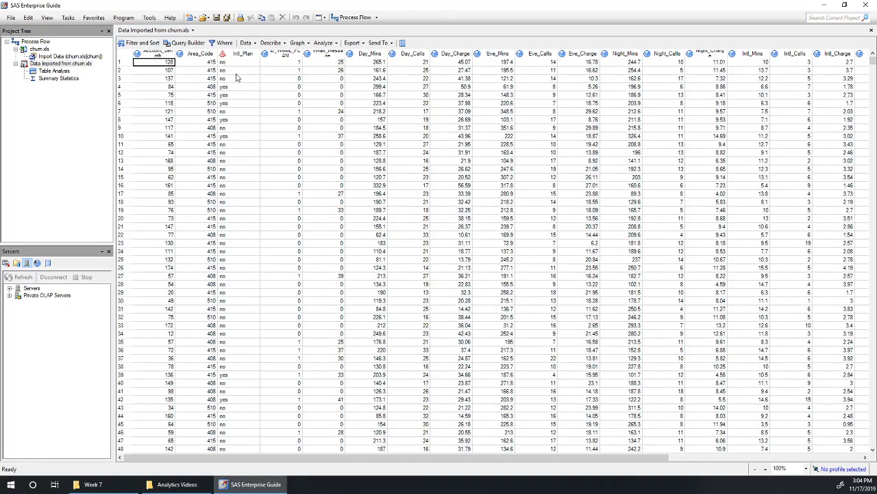
Start a Logistic Regression task on the churn data with Churn as the dependent variable.
left_click(326, 42)
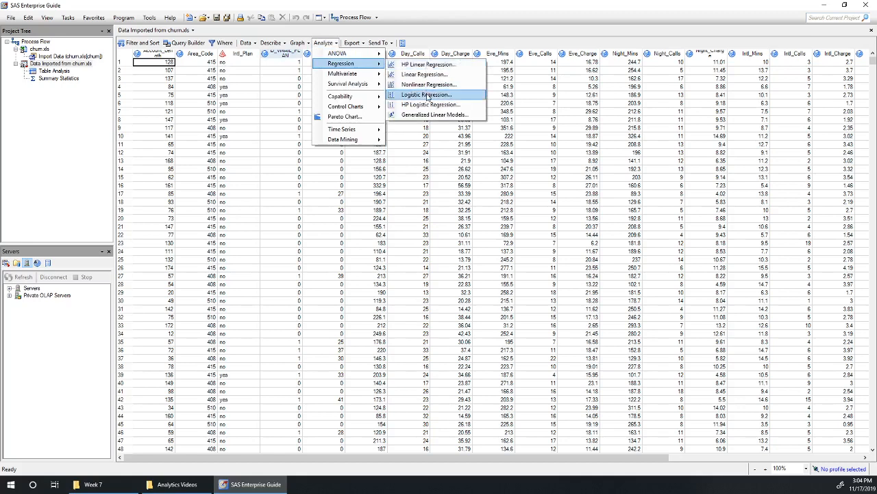
left_click(426, 94)
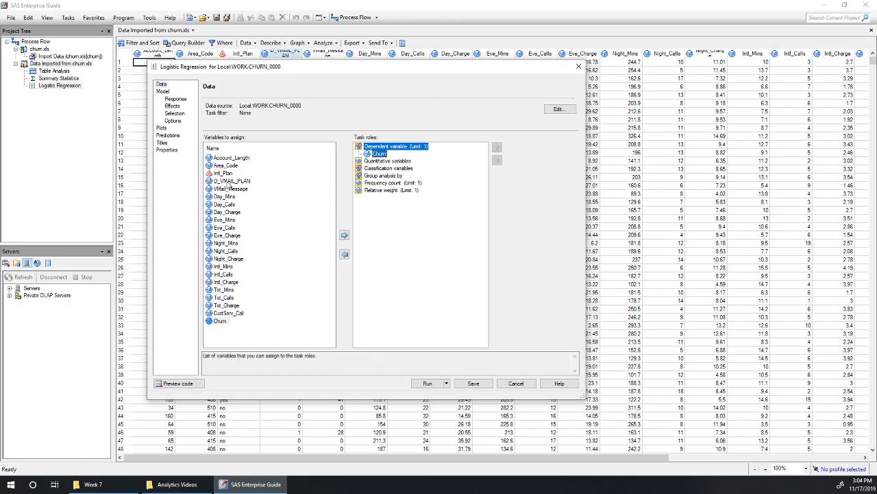
Assign D_VMAIL_PLAN and Intl_Plan as classification variables and Intl_Calls plus four others as quantitative.
left_click(388, 168)
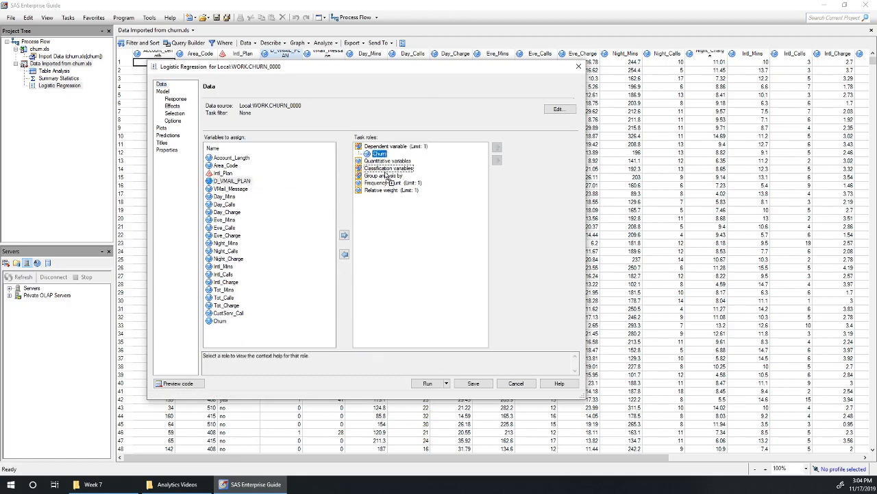
left_click(388, 168)
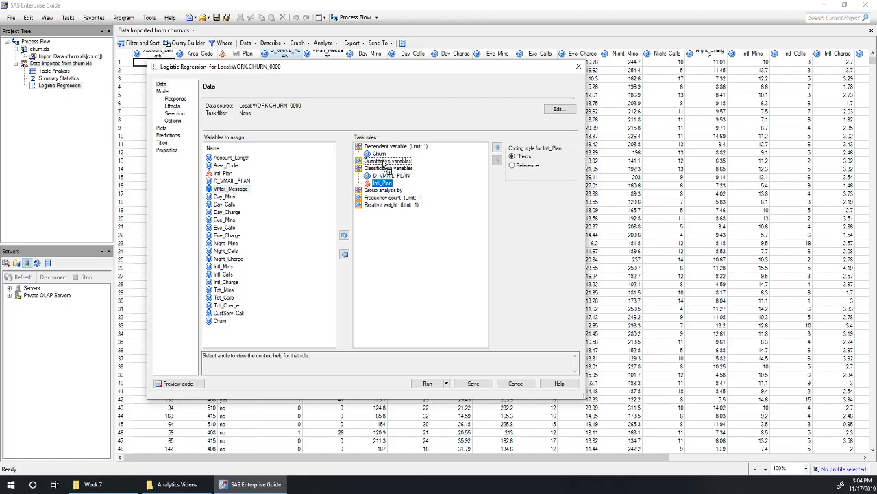
left_click(391, 168)
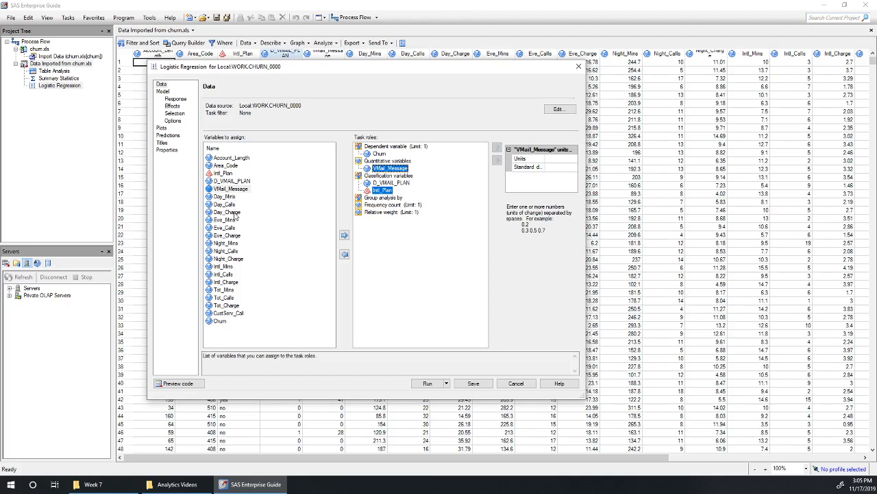
mouse_move(233, 216)
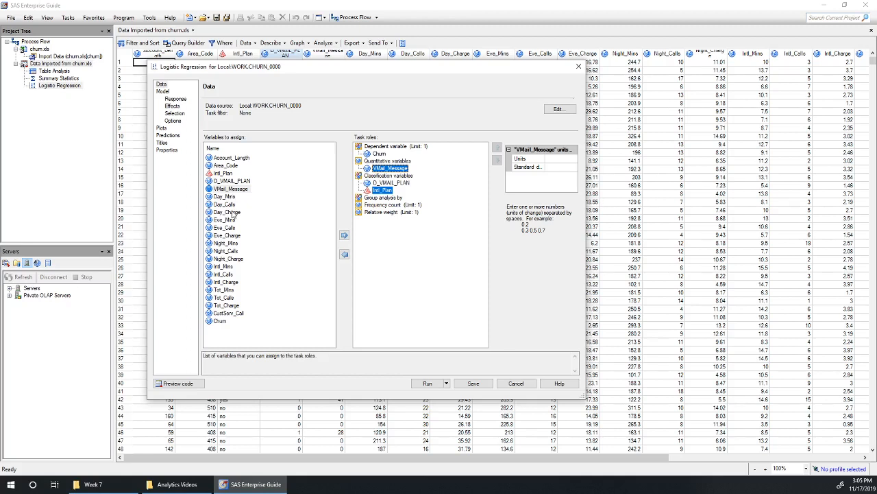
mouse_move(233, 214)
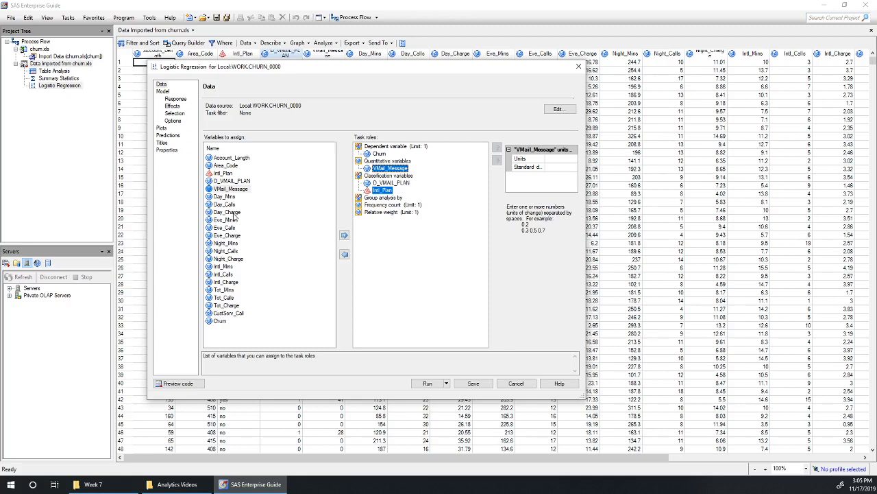
mouse_move(237, 217)
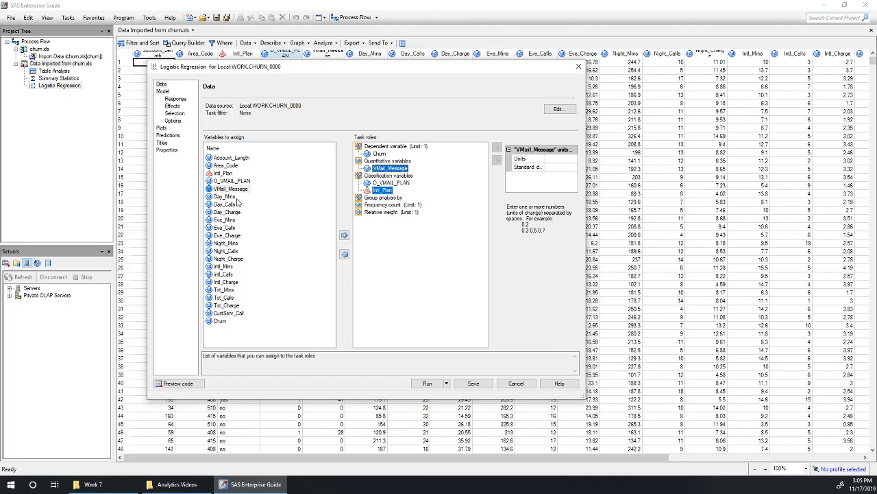
mouse_move(237, 216)
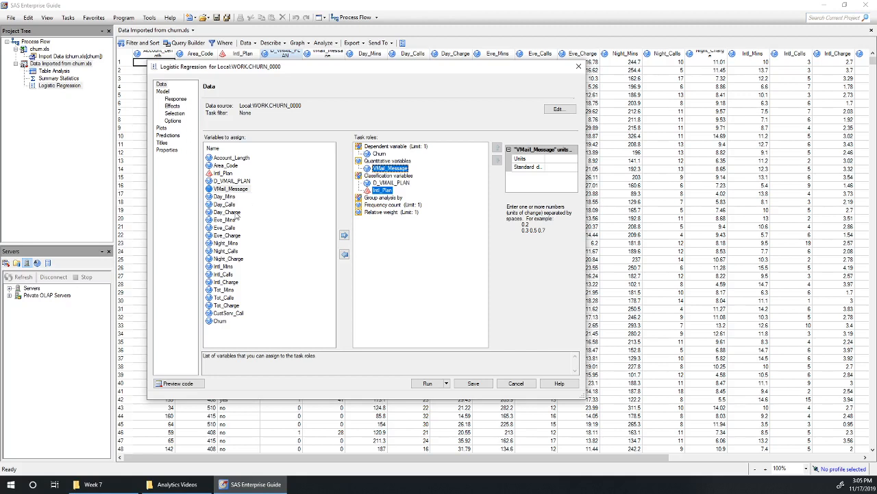
mouse_move(236, 217)
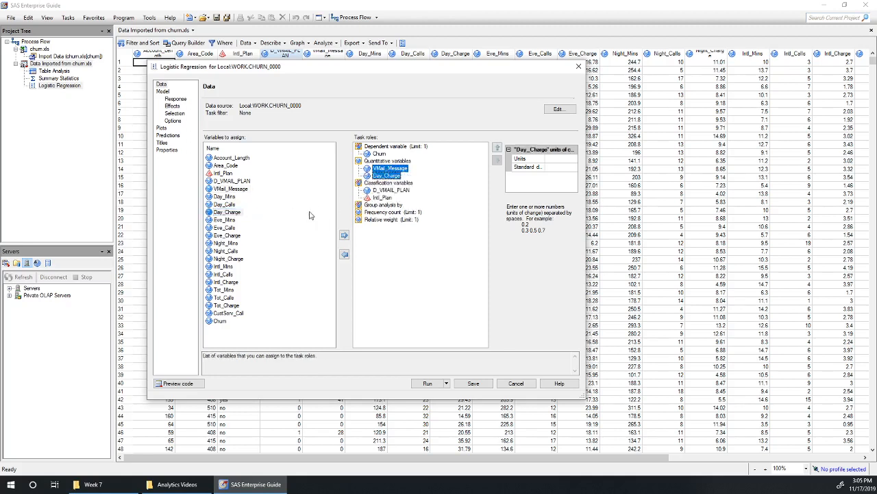
mouse_move(229, 272)
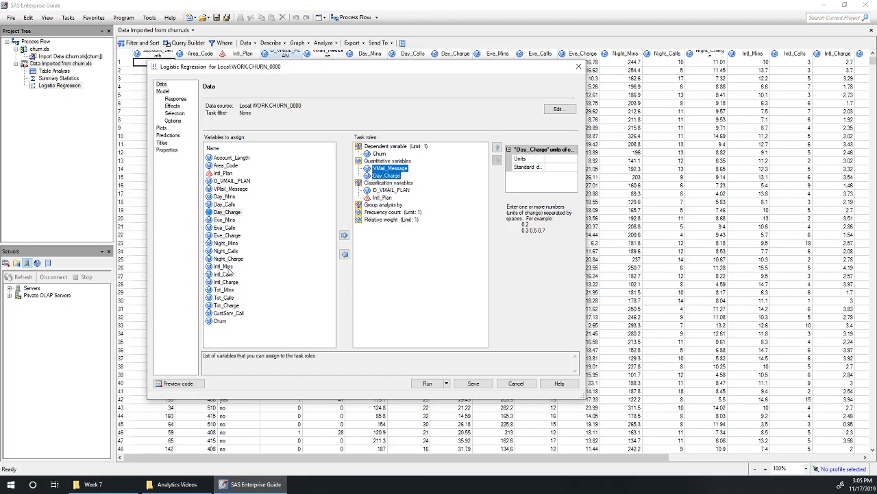
left_click(386, 175)
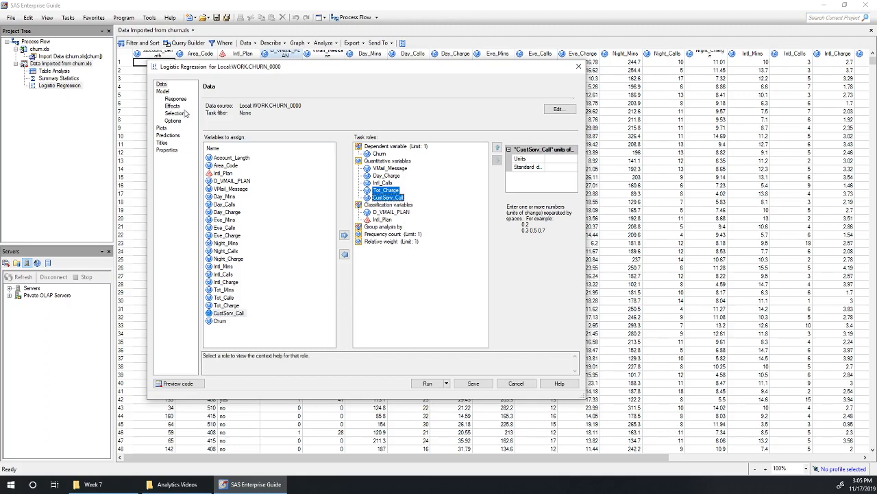
Select VMail_Message through all seven predictors under Model > Effects and add them as main effects.
left_click(163, 91)
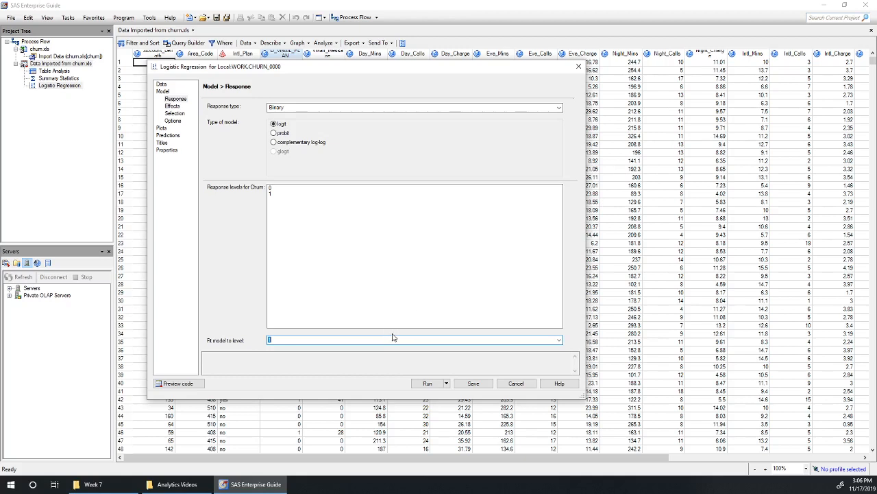
left_click(172, 106)
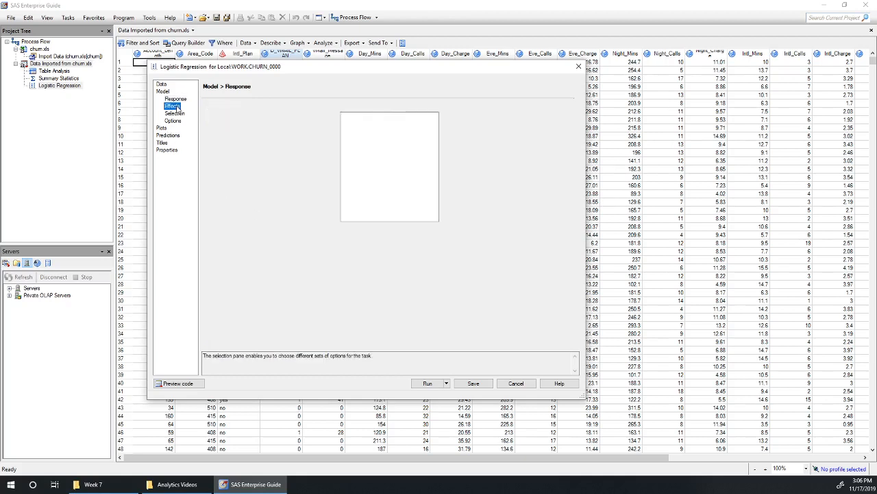
left_click(174, 107)
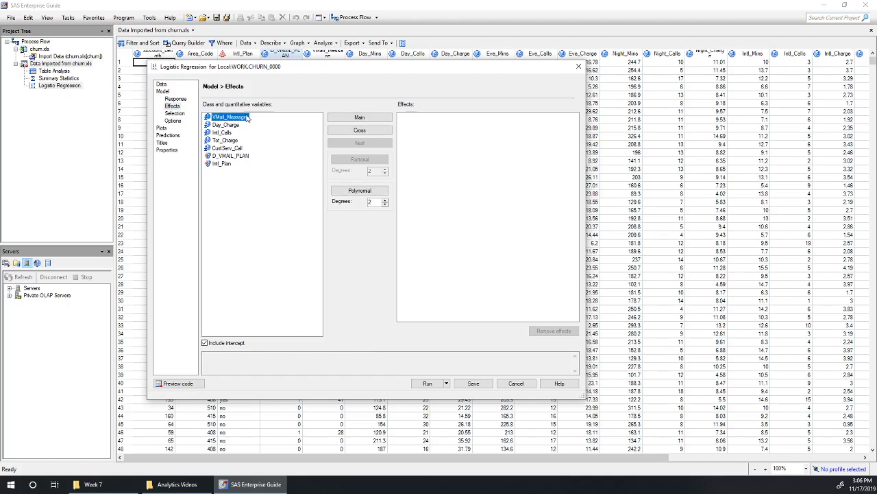
left_click(359, 117)
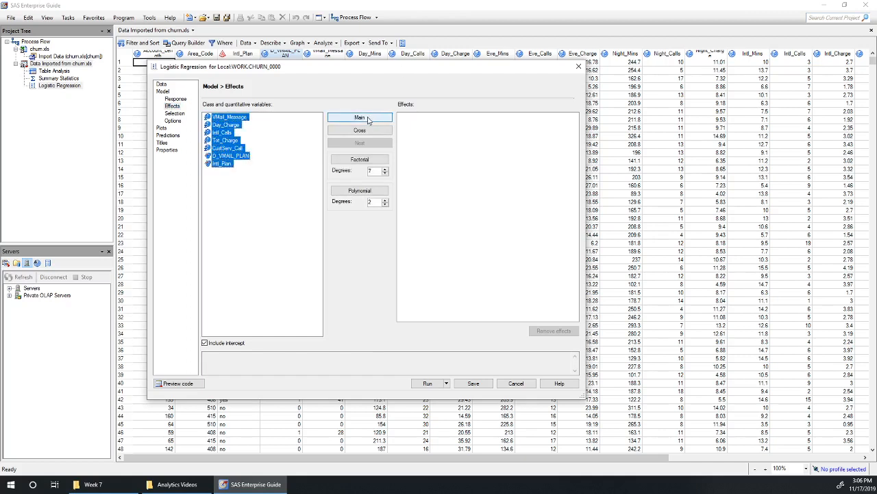
left_click(360, 117)
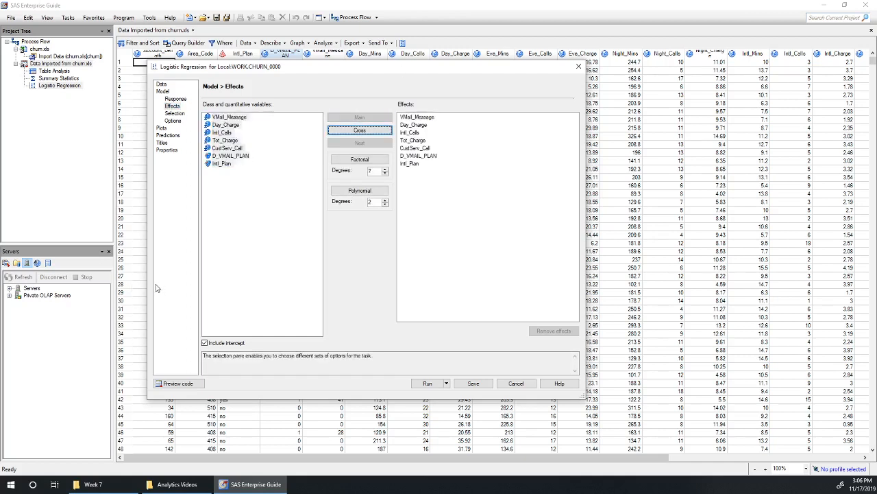
mouse_move(411, 380)
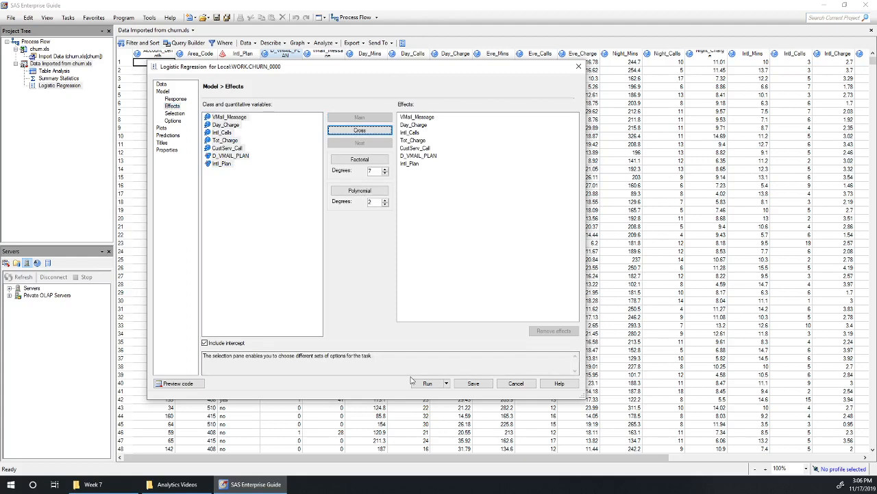
Run the logistic regression and accept adding the large results to the project.
left_click(427, 382)
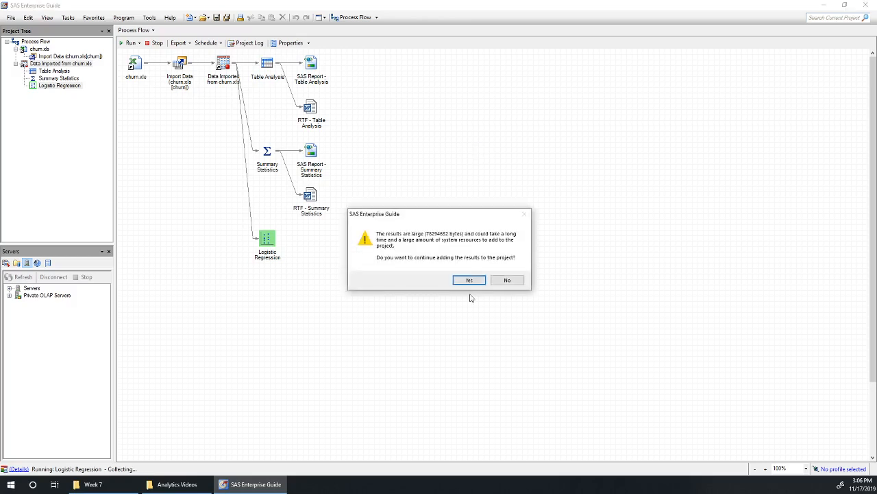
left_click(468, 280)
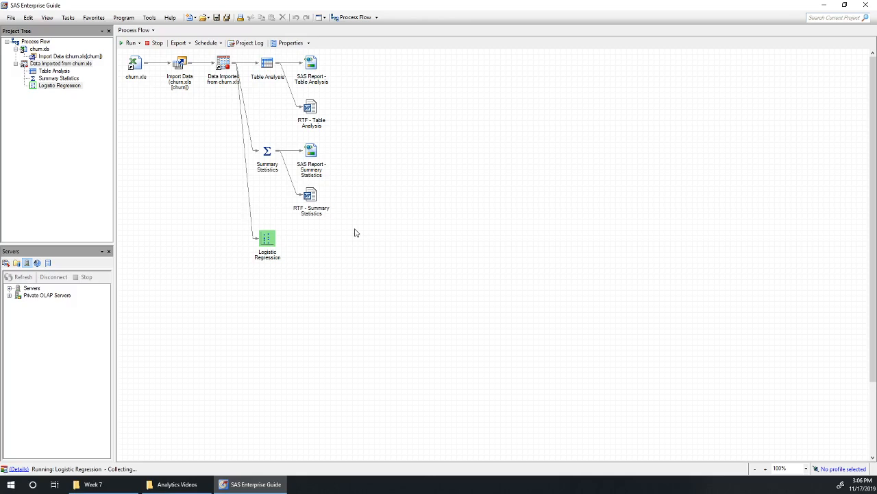
mouse_move(550, 276)
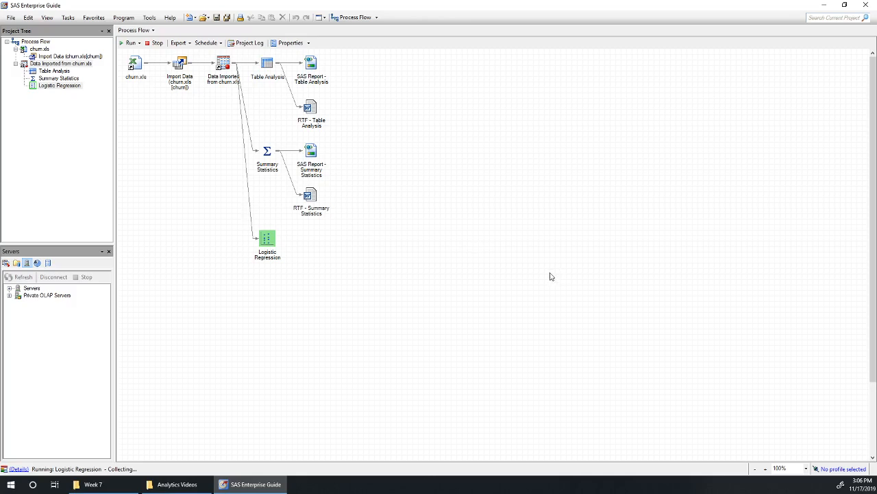
mouse_move(547, 279)
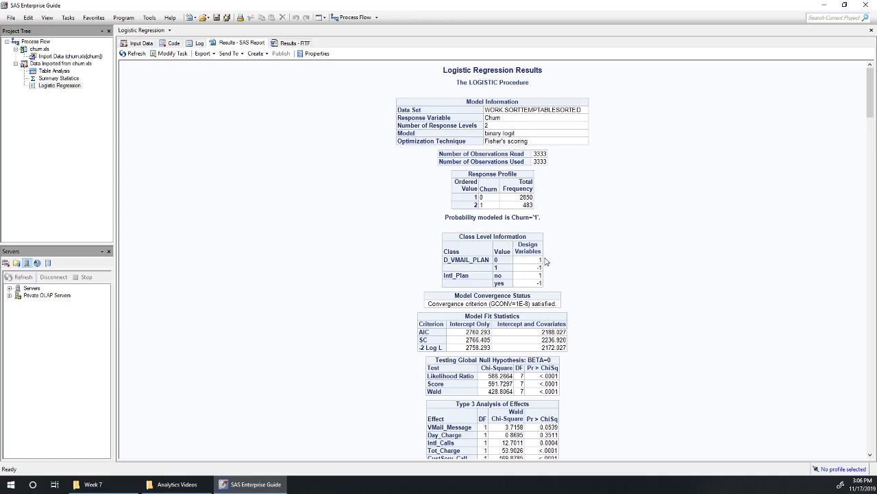
scroll("down", 3)
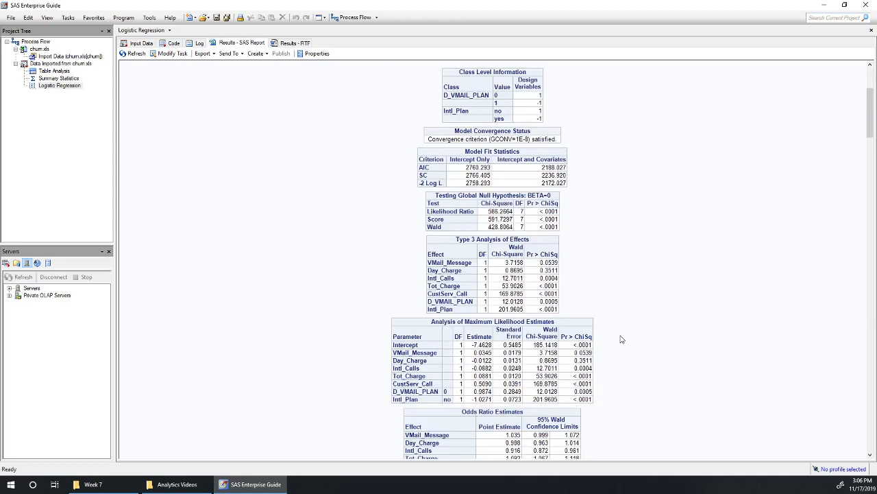
mouse_move(562, 230)
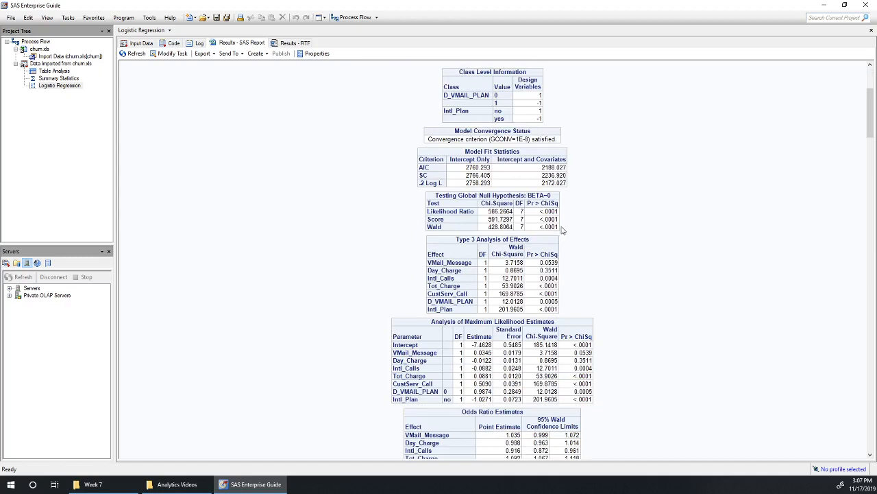
mouse_move(580, 270)
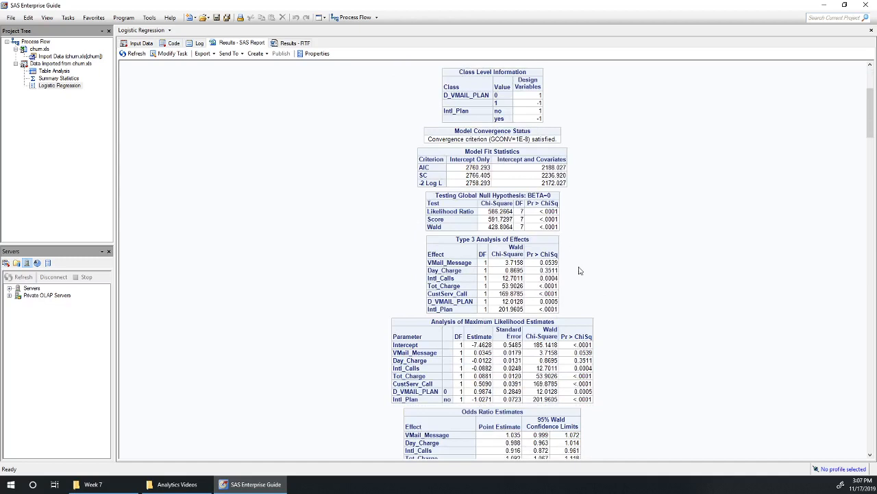
mouse_move(717, 356)
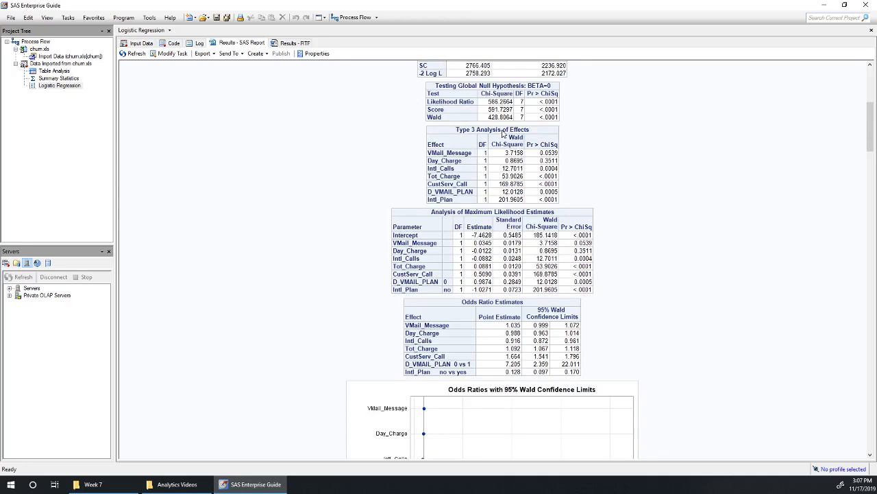
mouse_move(519, 221)
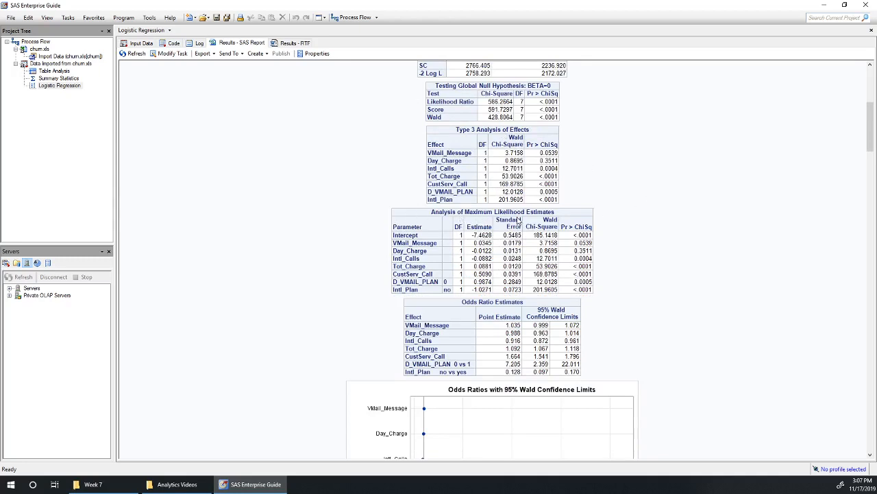
mouse_move(537, 216)
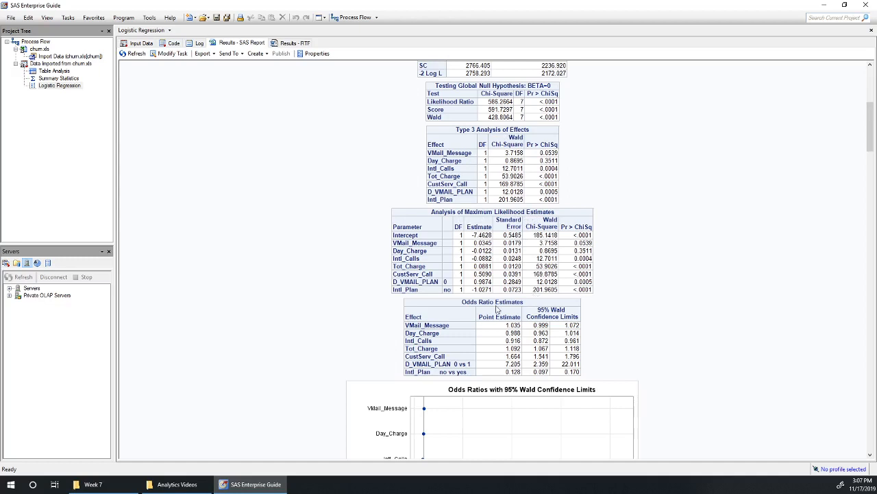
mouse_move(634, 260)
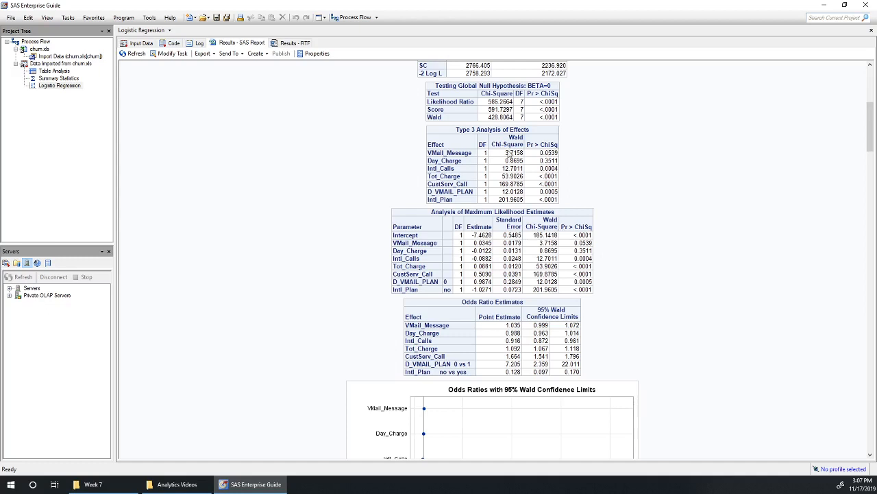
mouse_move(510, 155)
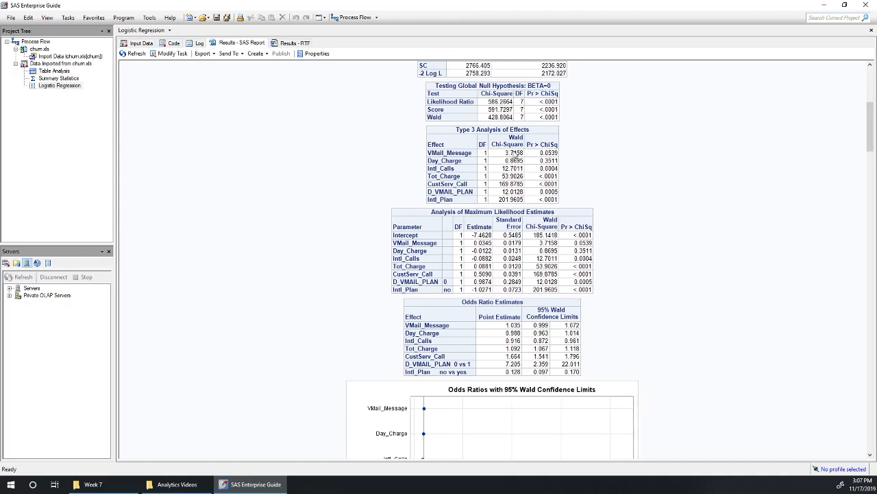
mouse_move(517, 145)
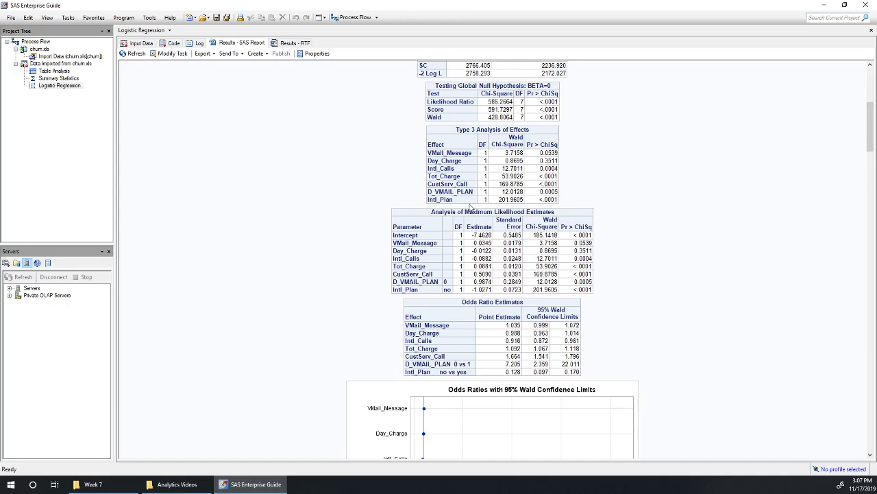
mouse_move(480, 204)
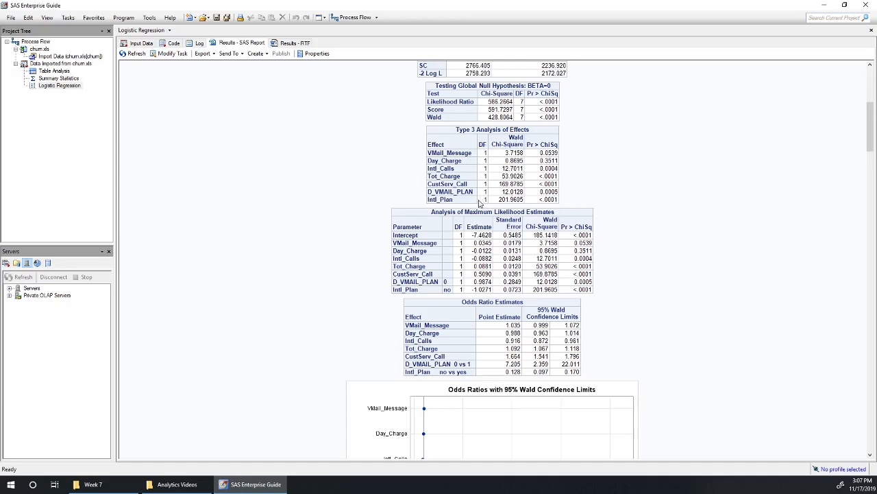
mouse_move(545, 134)
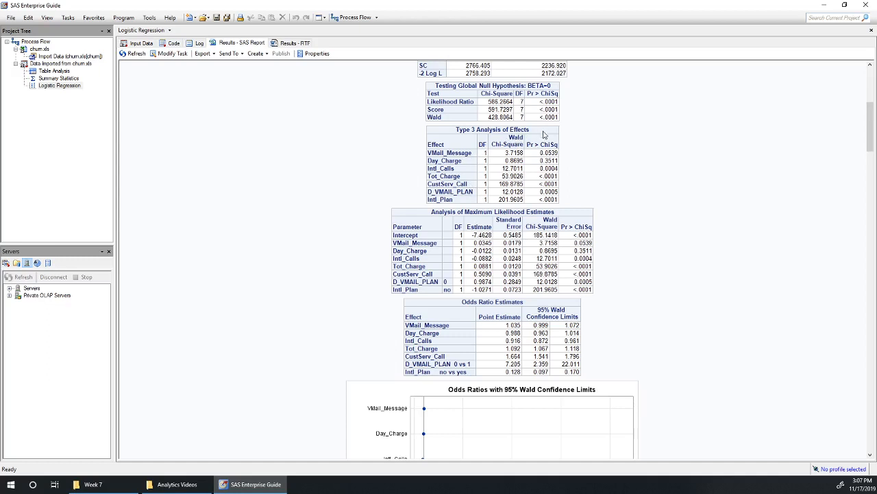
mouse_move(544, 133)
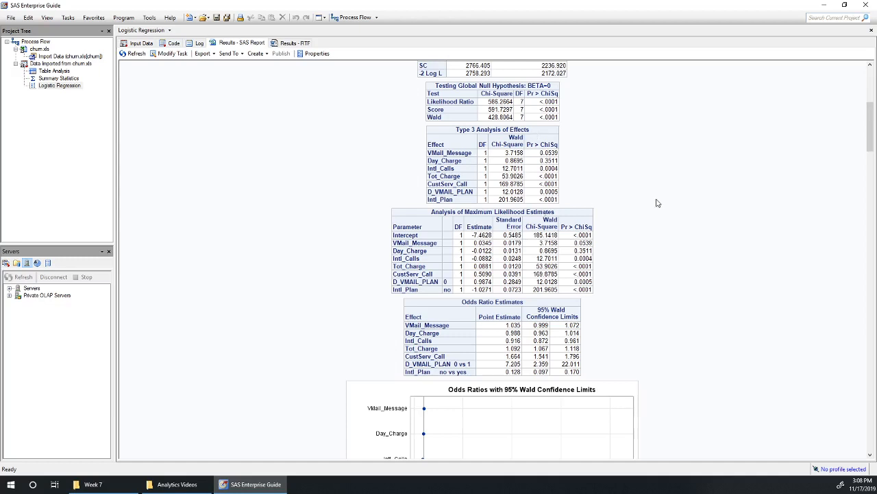
mouse_move(773, 208)
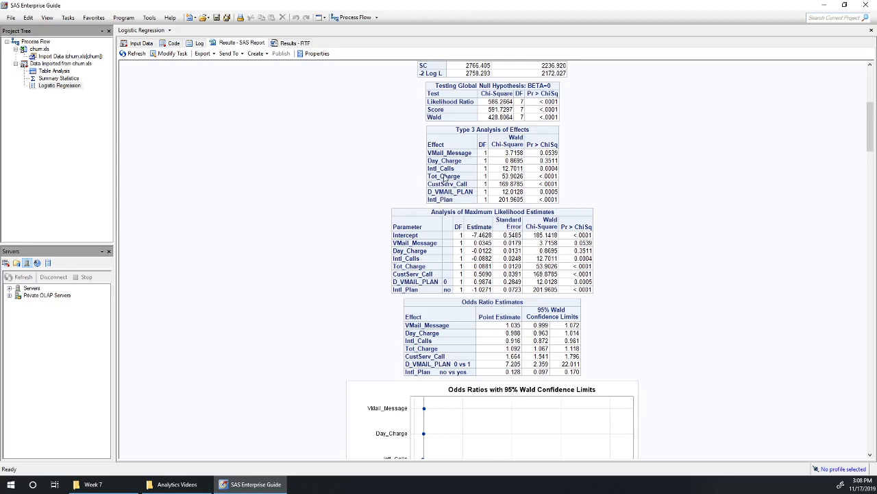
mouse_move(664, 246)
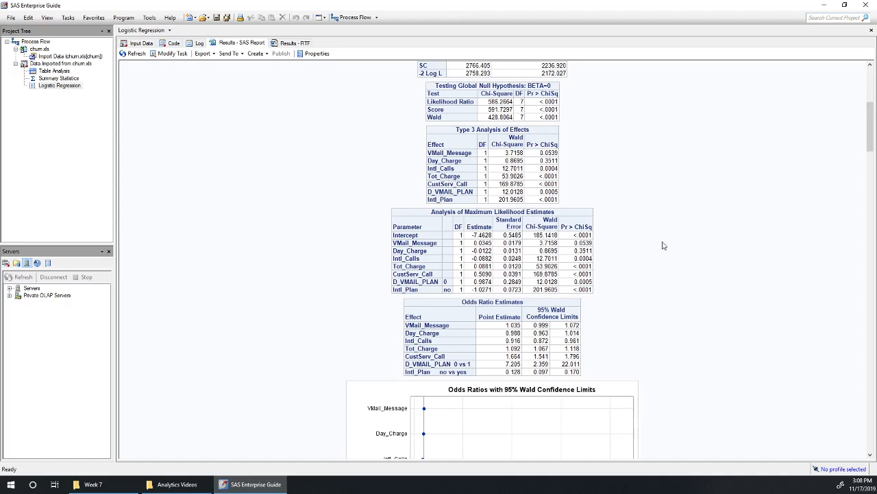
mouse_move(614, 207)
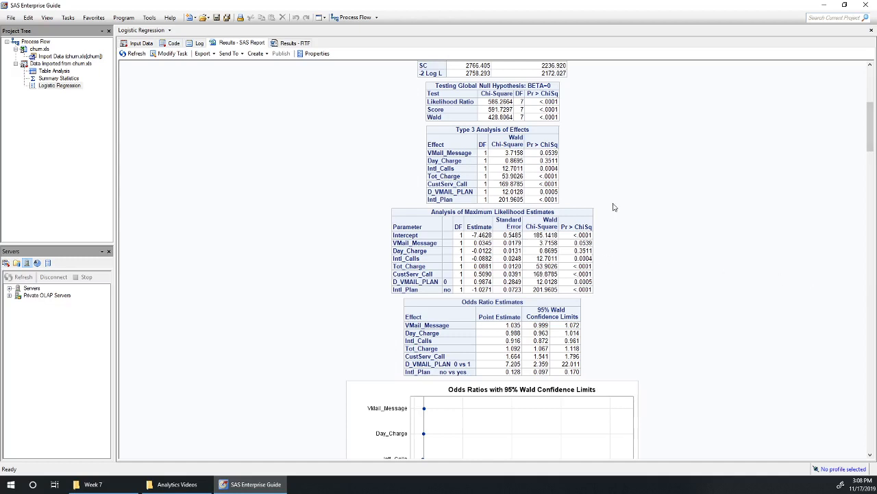
mouse_move(343, 230)
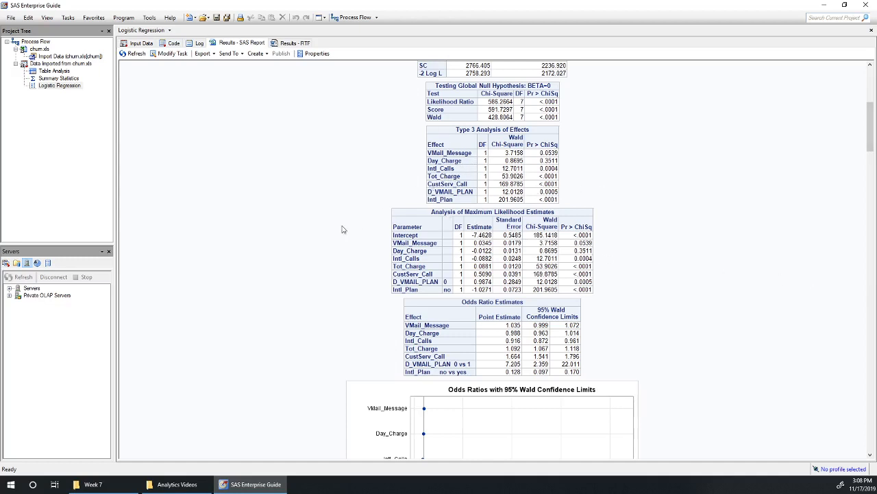
mouse_move(321, 212)
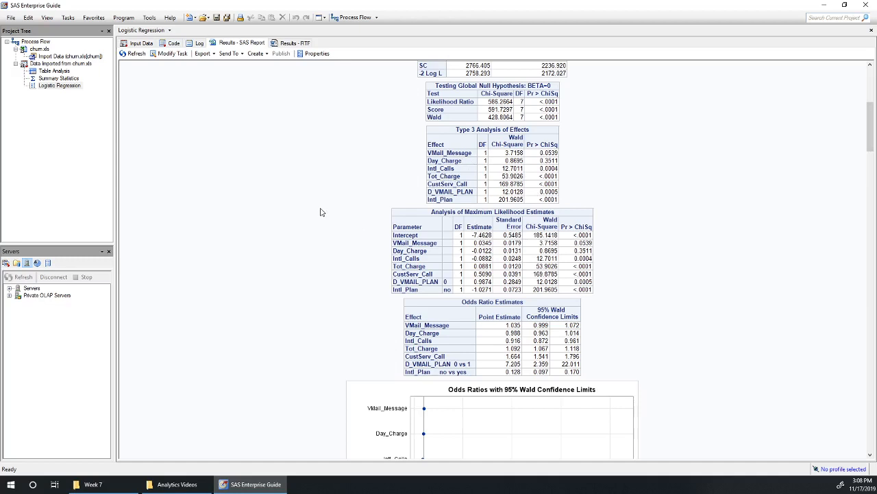
mouse_move(343, 183)
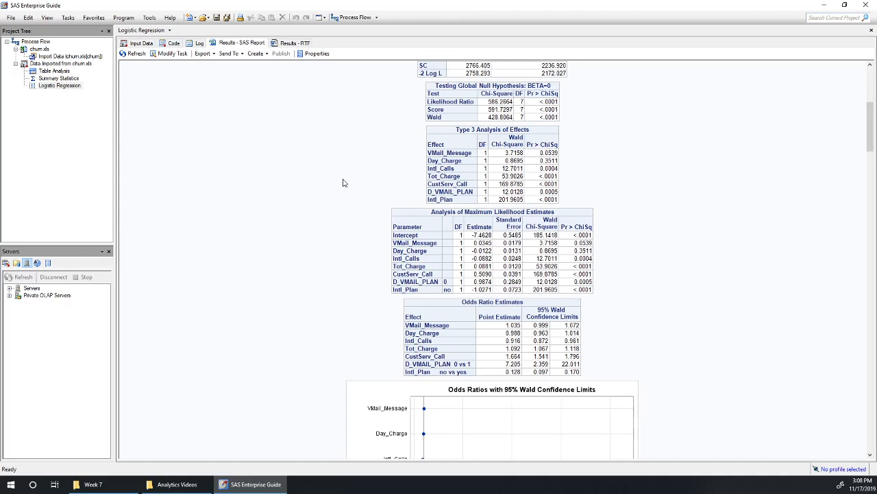
mouse_move(624, 297)
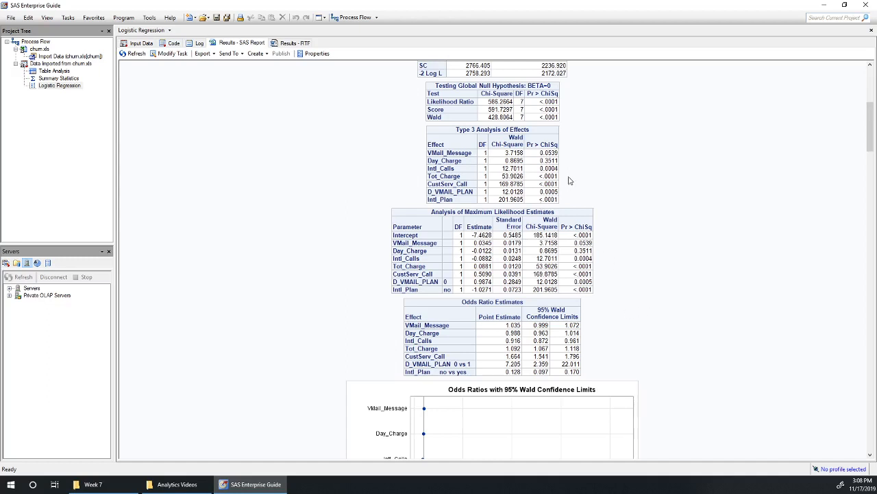
mouse_move(594, 257)
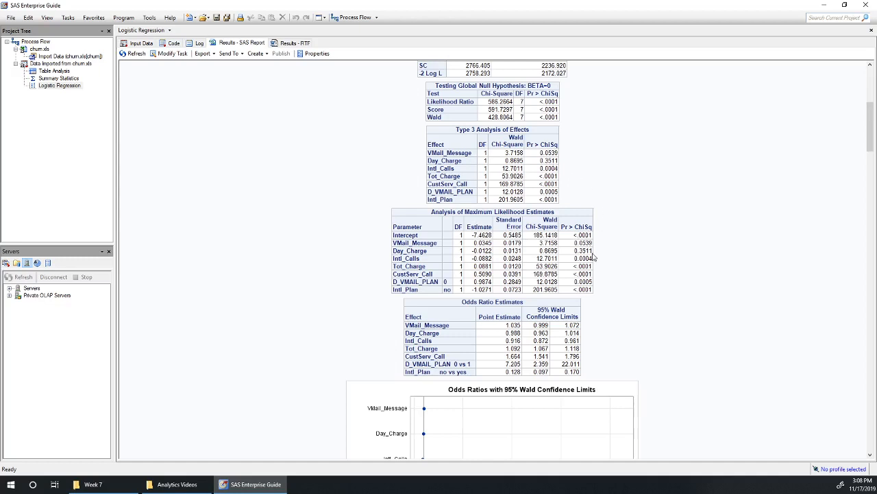
mouse_move(592, 255)
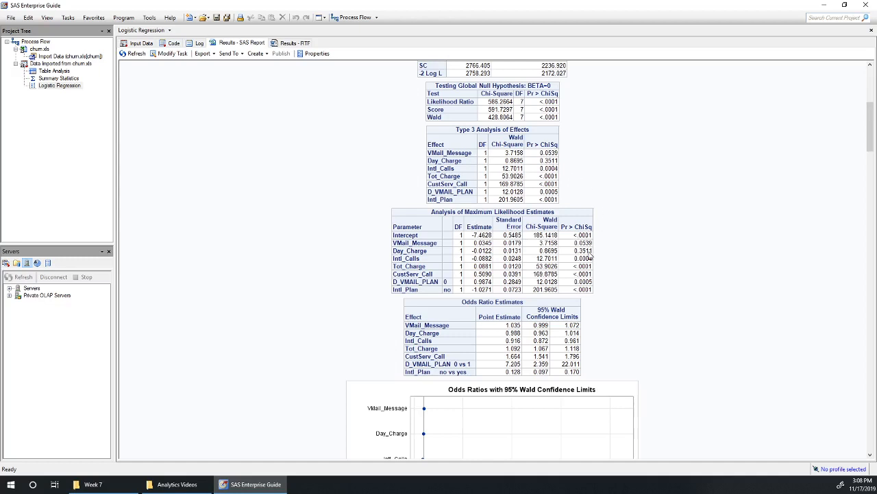
mouse_move(591, 258)
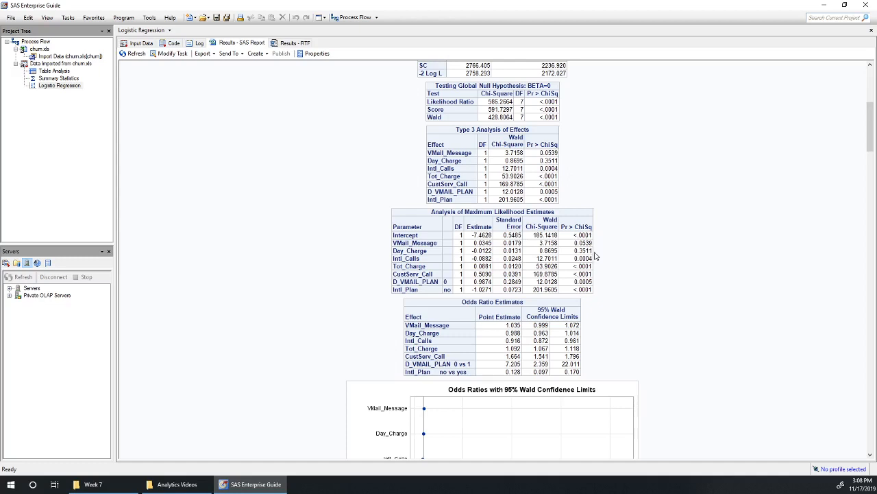
mouse_move(593, 264)
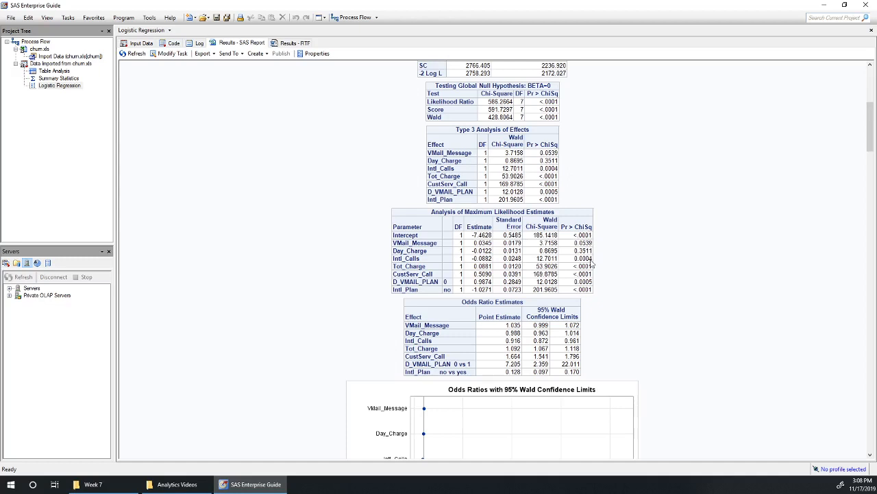
mouse_move(170, 53)
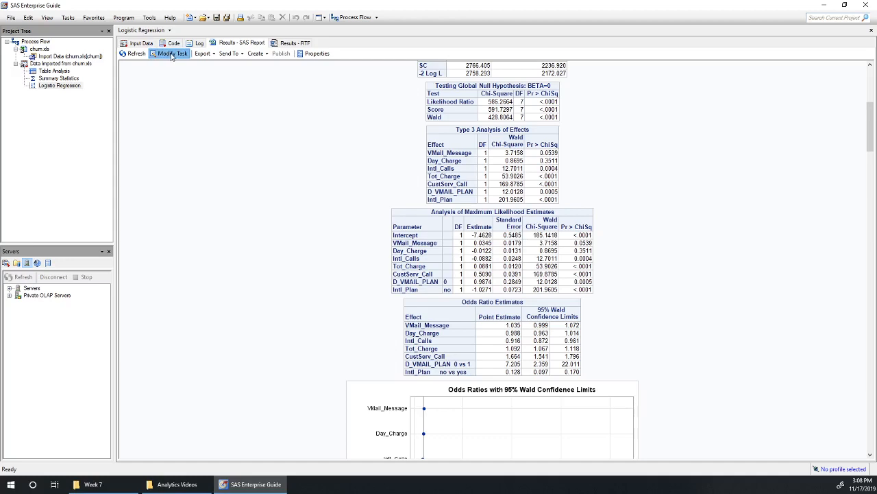
Rerun the task without Day_Charge, replacing earlier results and accepting the large-results warning.
left_click(172, 53)
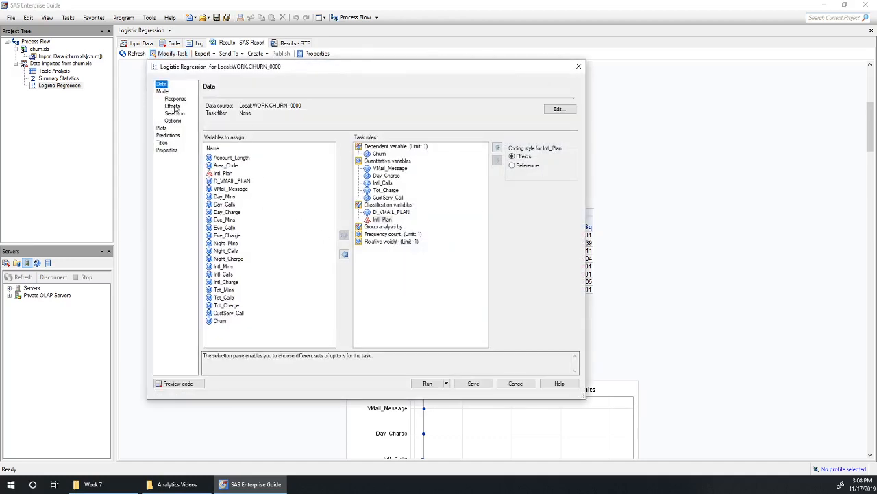
left_click(172, 106)
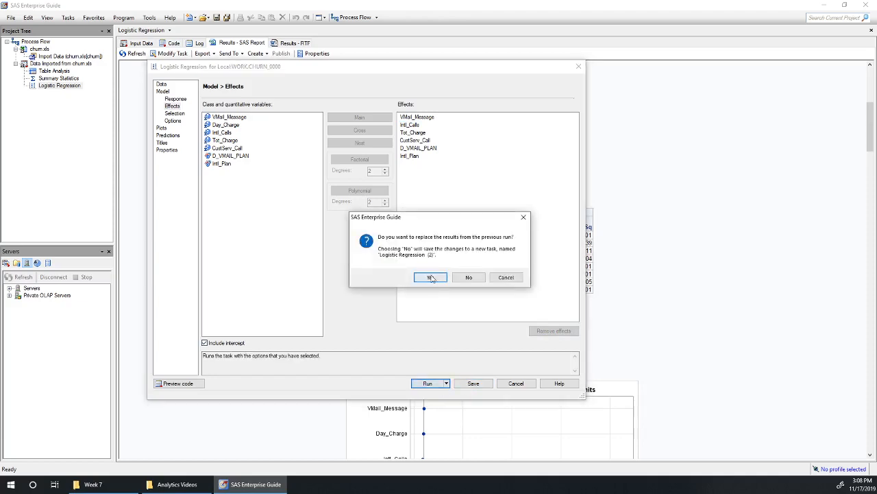
left_click(430, 277)
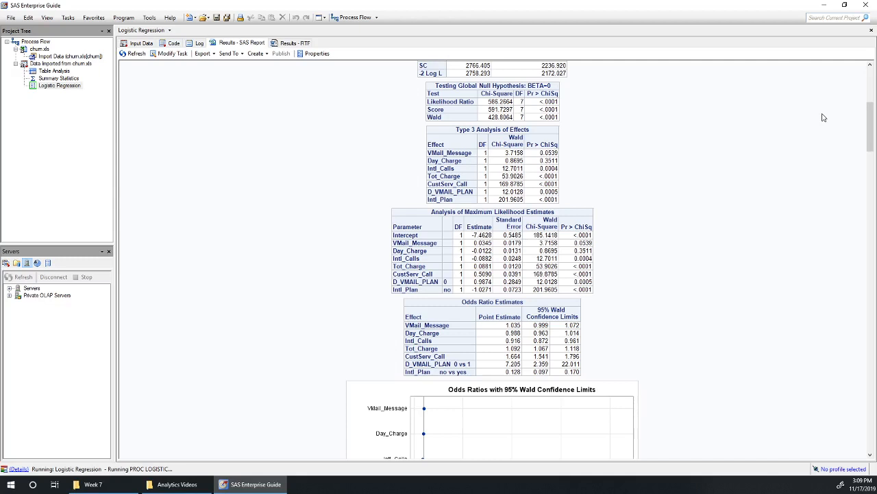
mouse_move(534, 165)
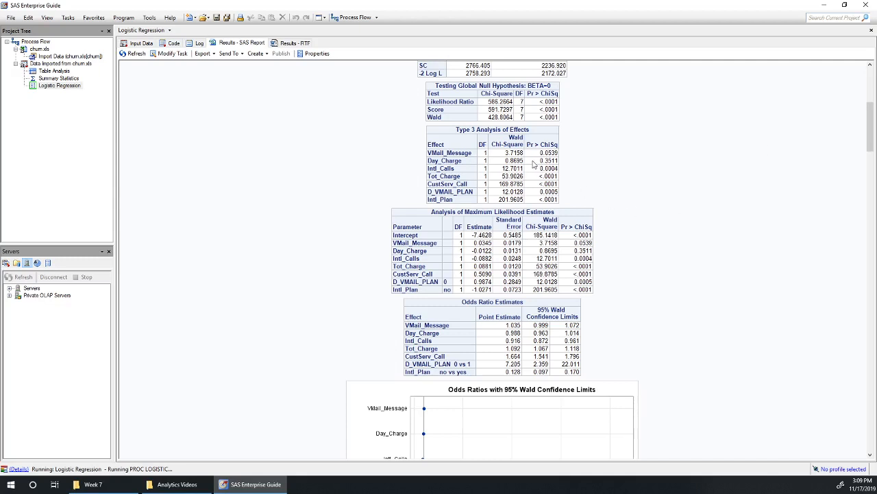
mouse_move(552, 233)
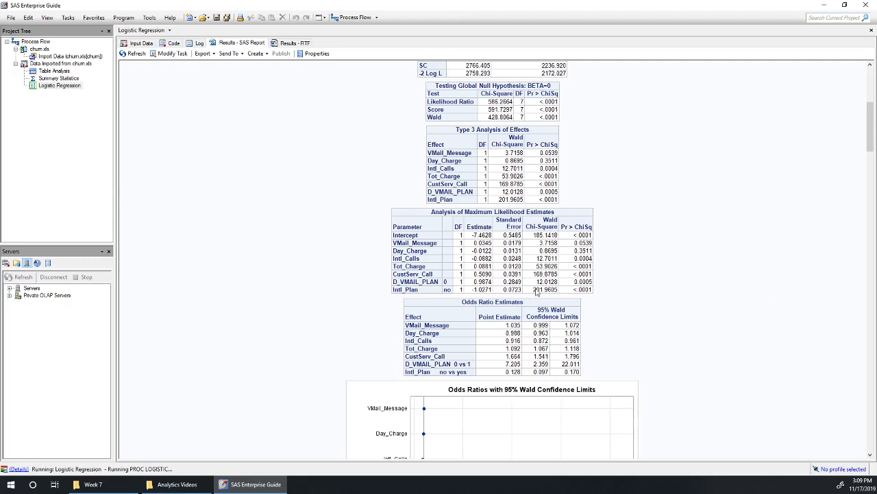
mouse_move(544, 232)
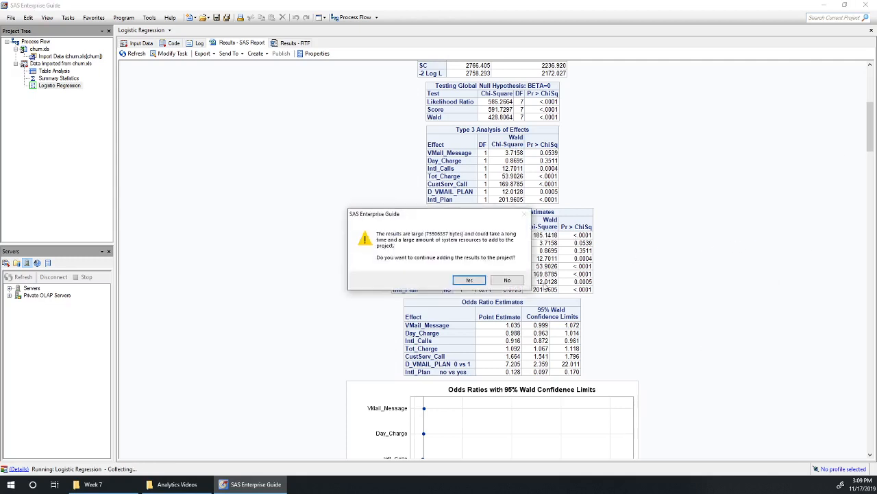
left_click(469, 279)
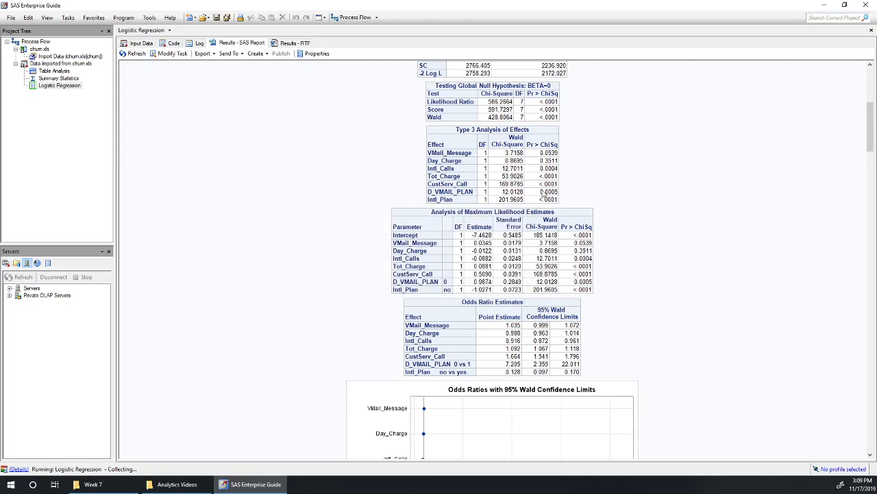
mouse_move(523, 207)
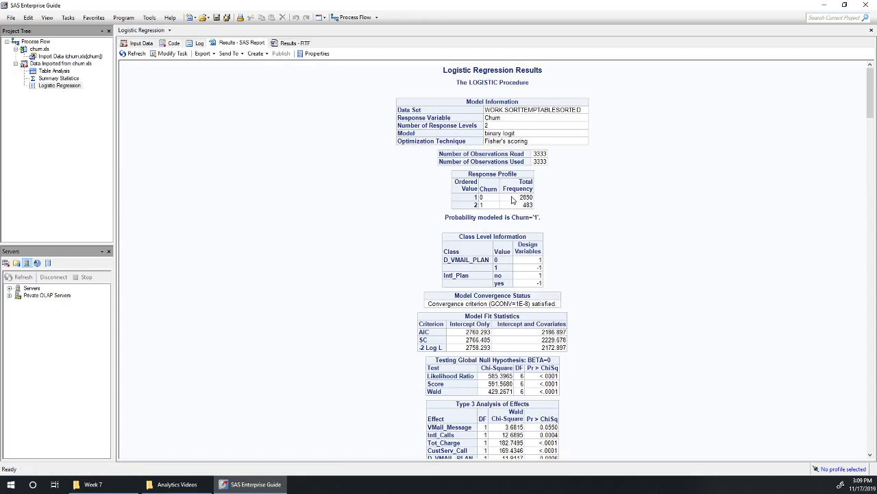
scroll("down", 3)
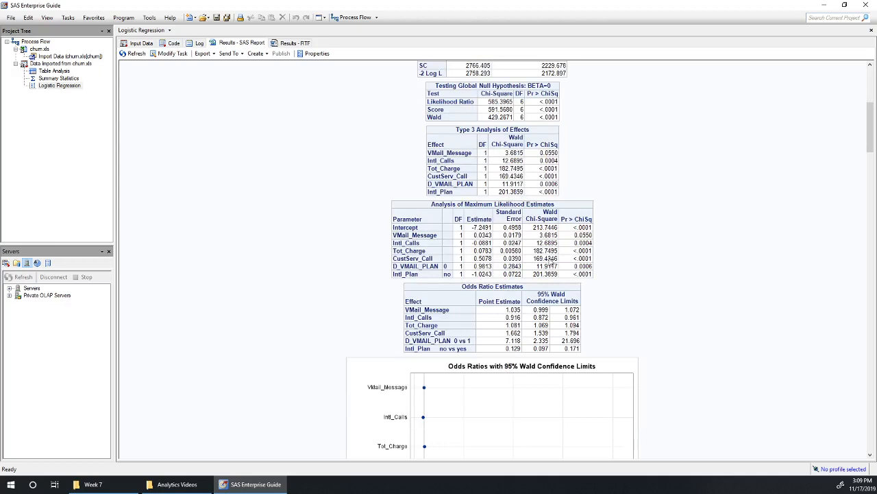
mouse_move(560, 267)
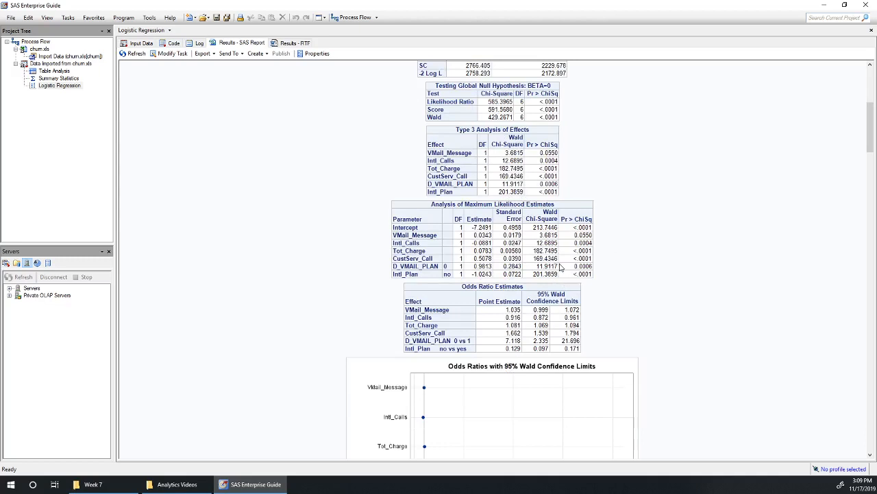
mouse_move(545, 259)
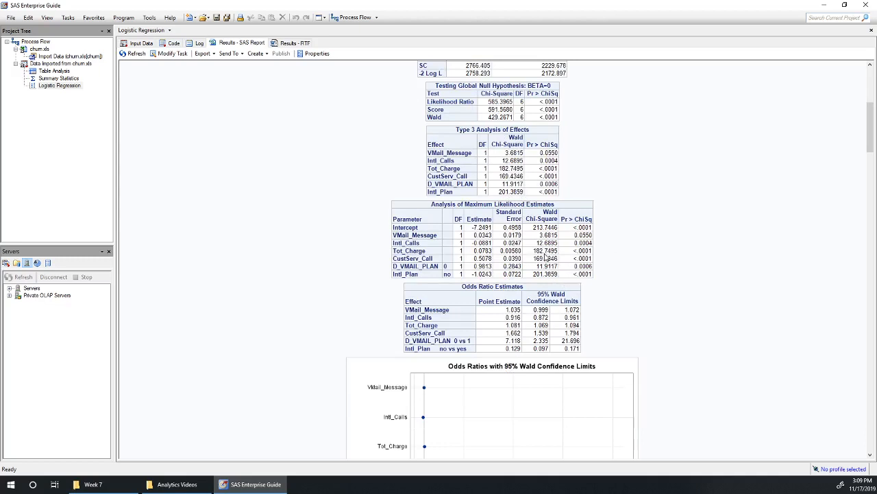
mouse_move(678, 246)
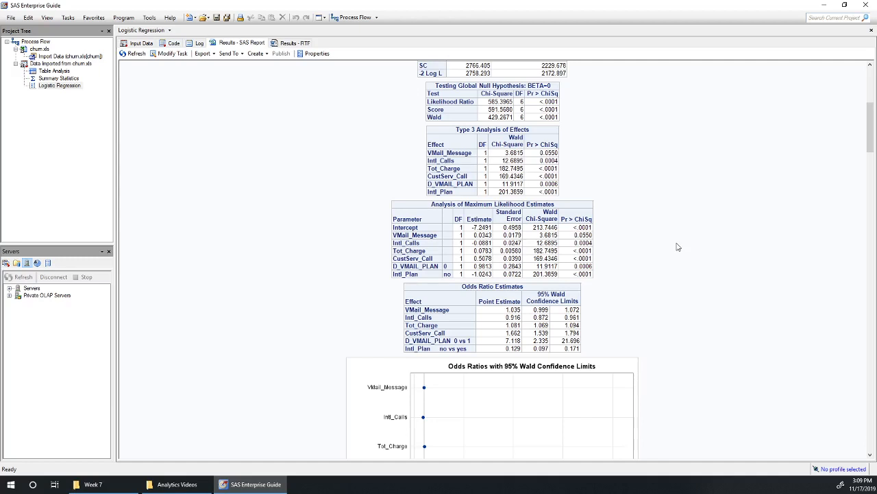
mouse_move(530, 258)
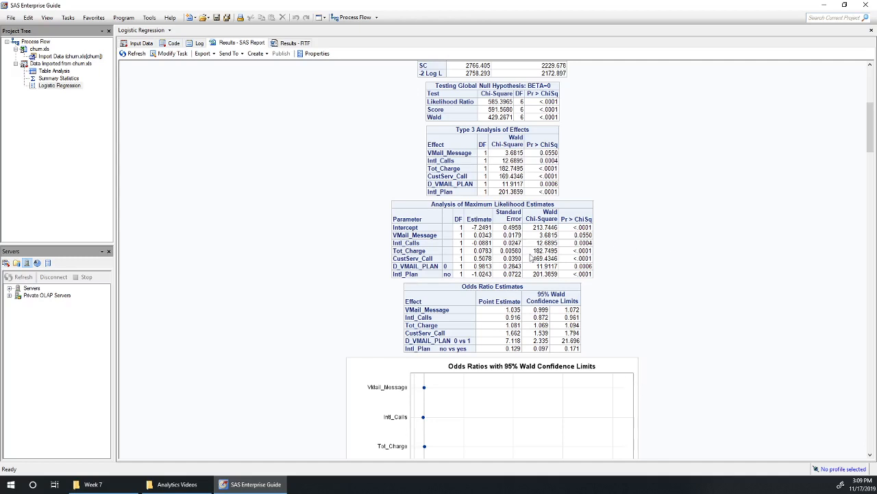
mouse_move(552, 264)
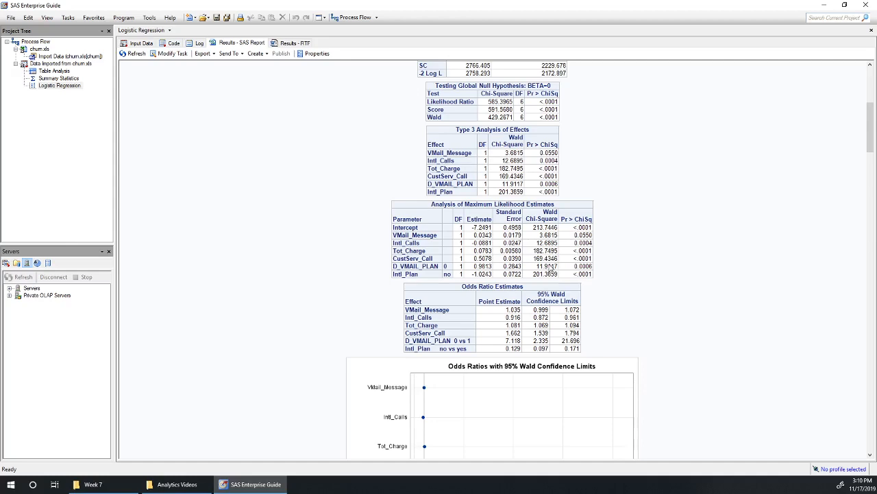
scroll("down", 3)
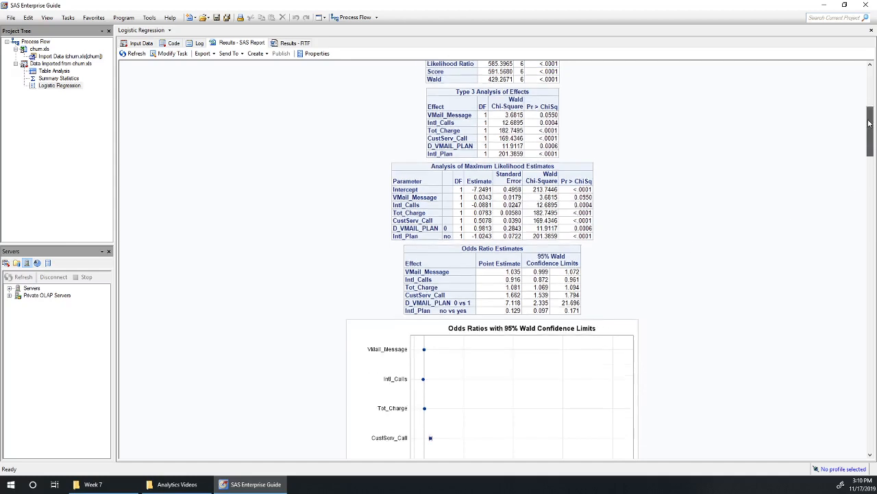
scroll("down", 3)
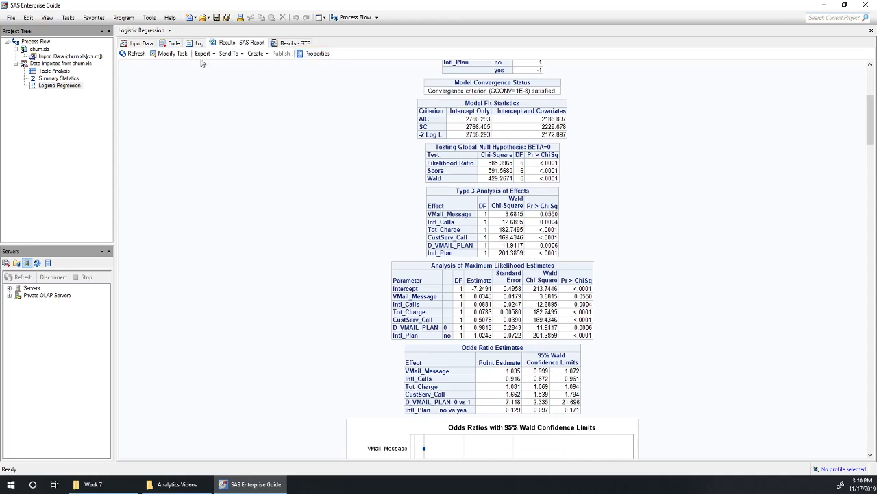
Add degree-2 polynomial terms for Tot_Charge and CustServ_Call, then rerun the regression.
left_click(172, 53)
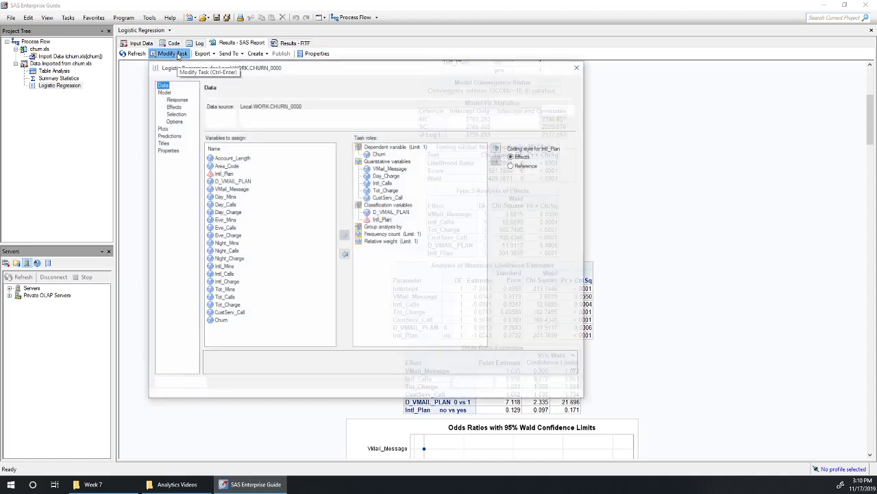
left_click(173, 107)
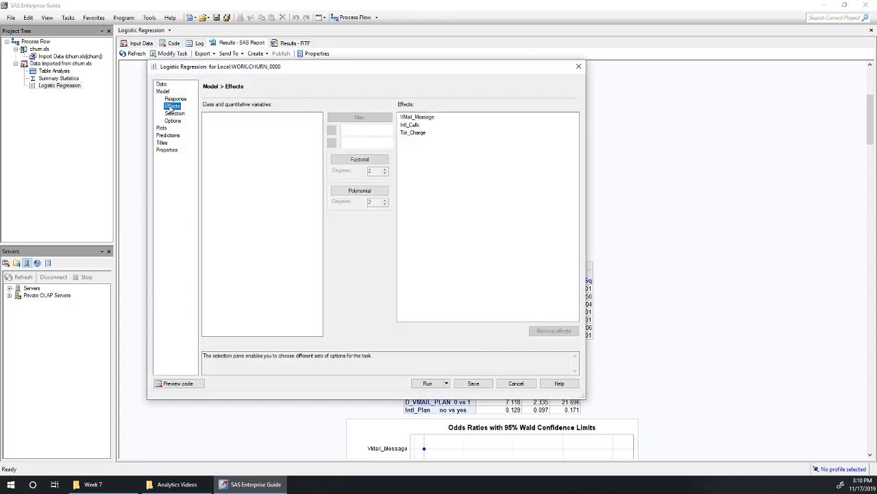
left_click(223, 141)
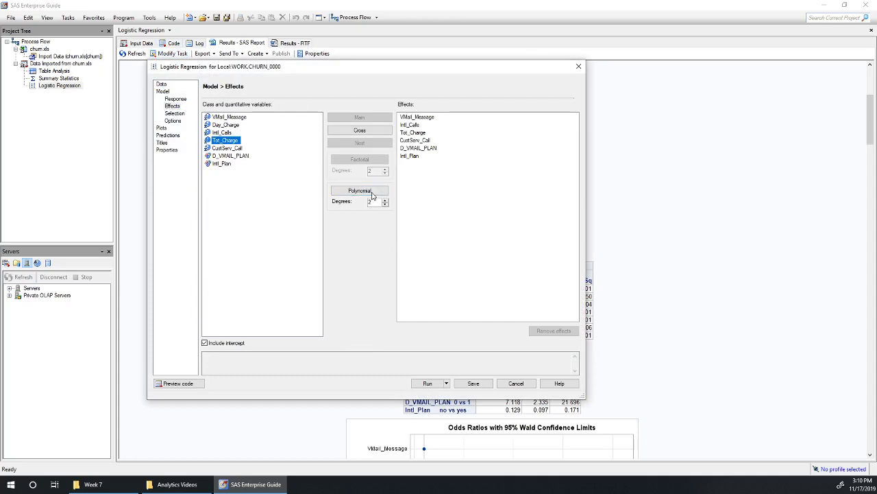
left_click(360, 190)
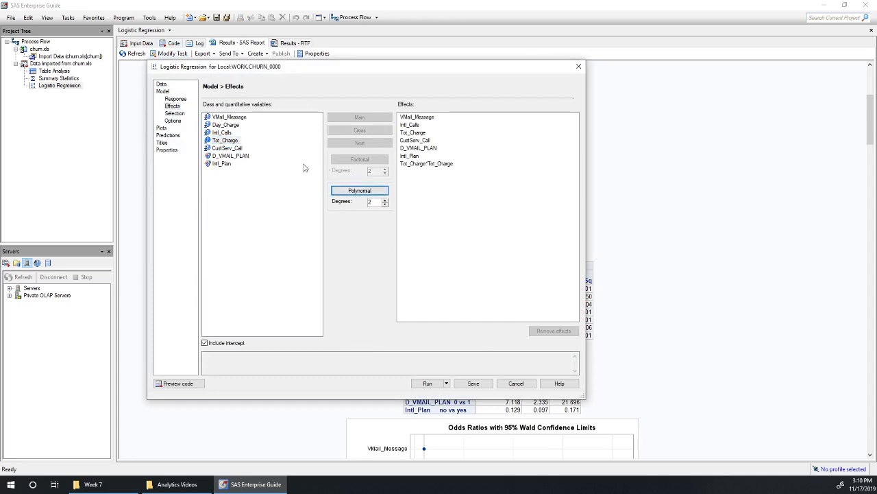
left_click(226, 147)
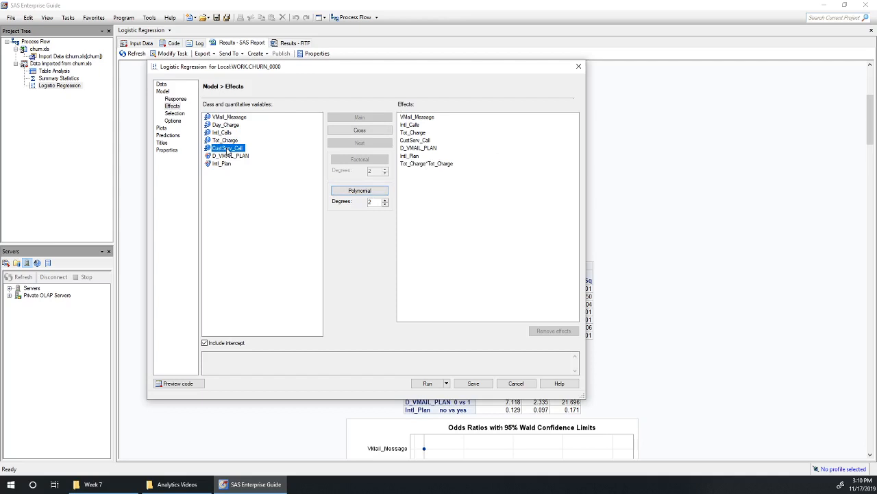
left_click(359, 189)
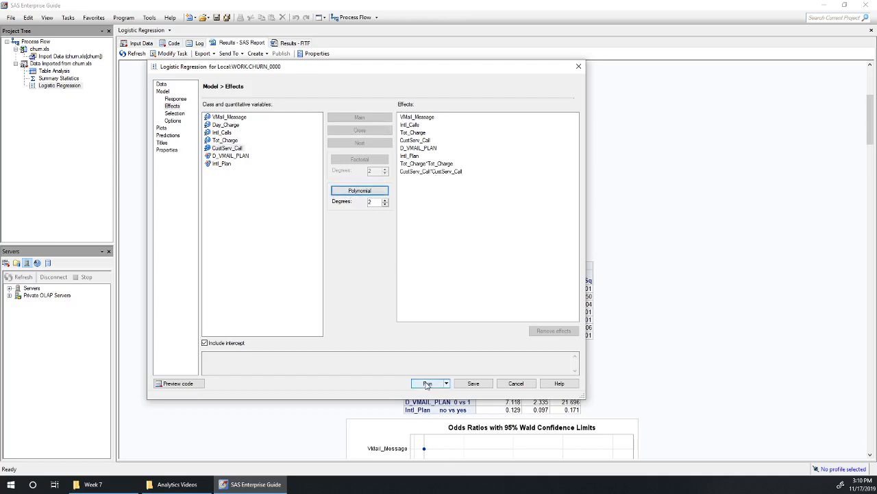
left_click(427, 383)
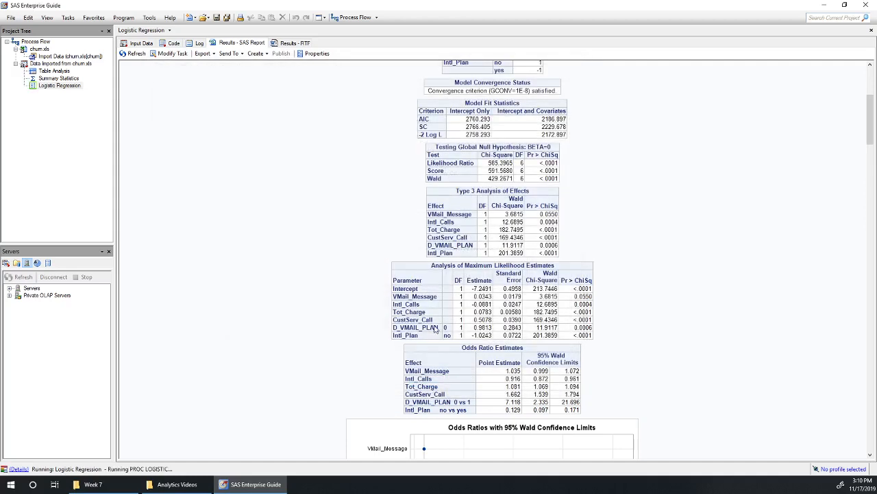
mouse_move(555, 462)
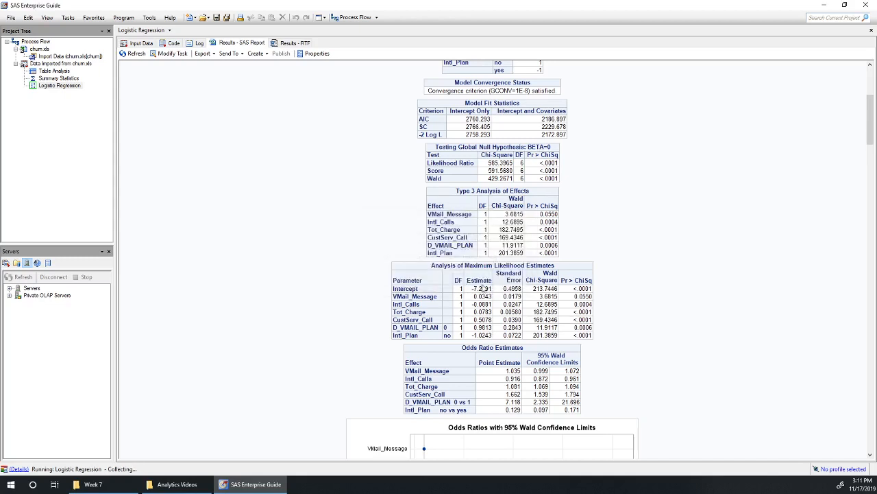
mouse_move(578, 274)
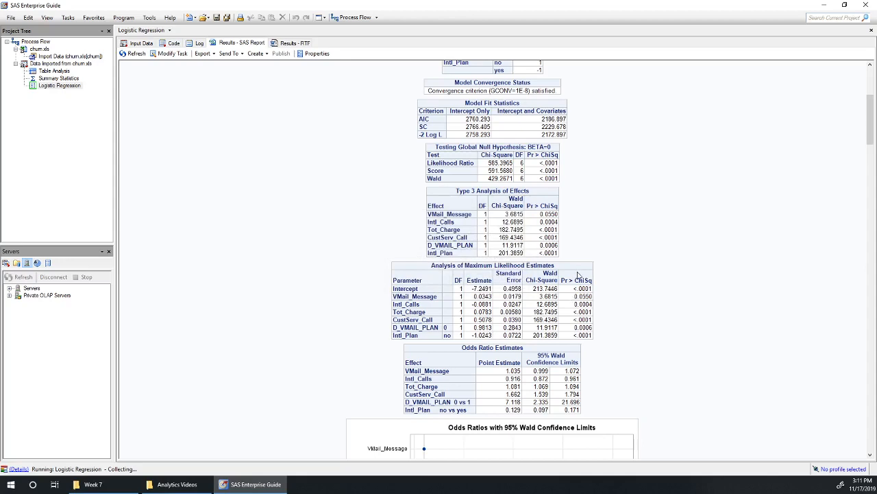
mouse_move(578, 274)
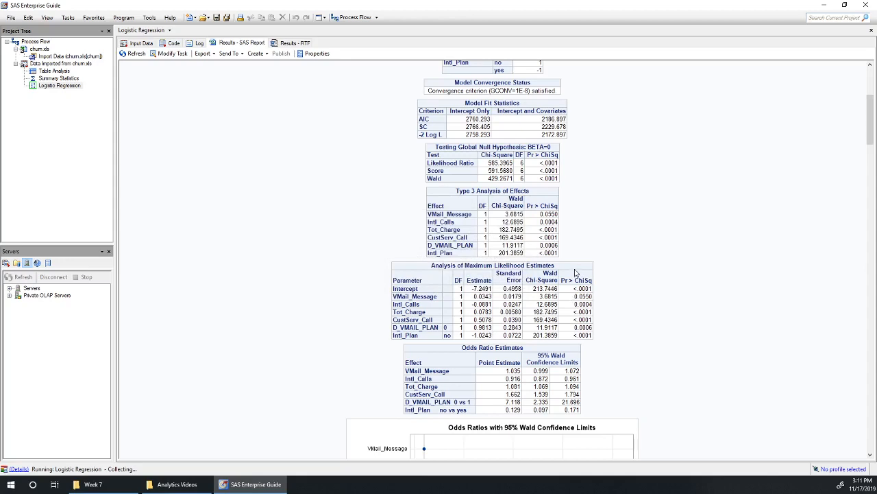
Scroll through the refit estimates, odds ratios and ROC curve showing area 0.8704.
scroll("down", 3)
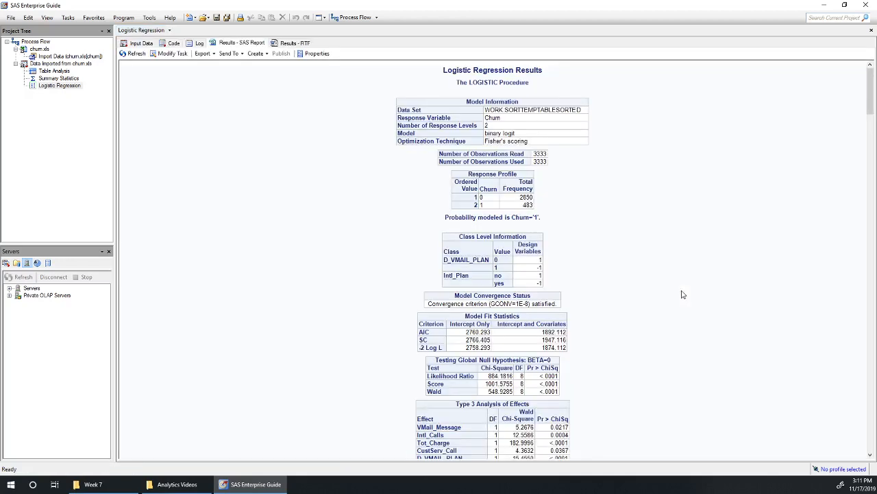
scroll("down", 3)
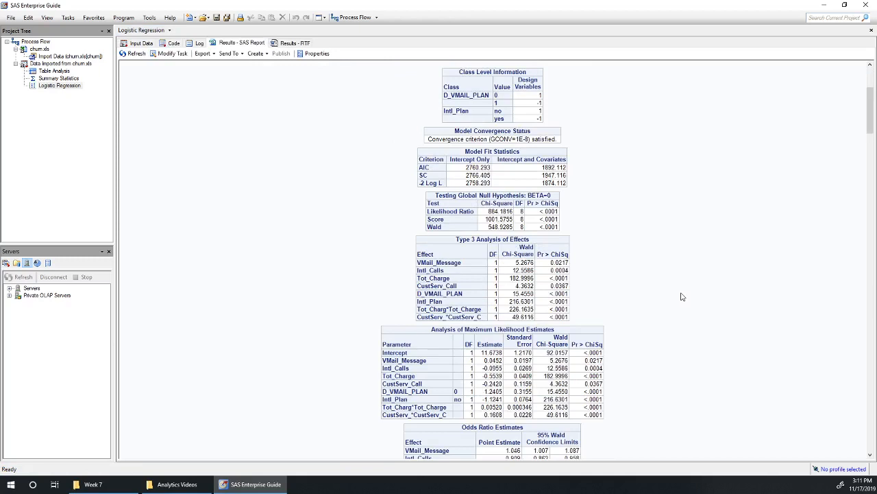
mouse_move(533, 316)
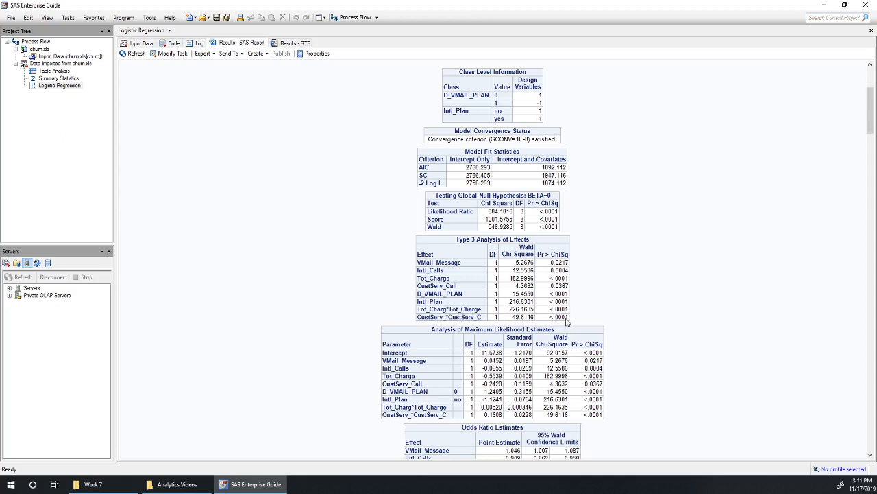
mouse_move(543, 325)
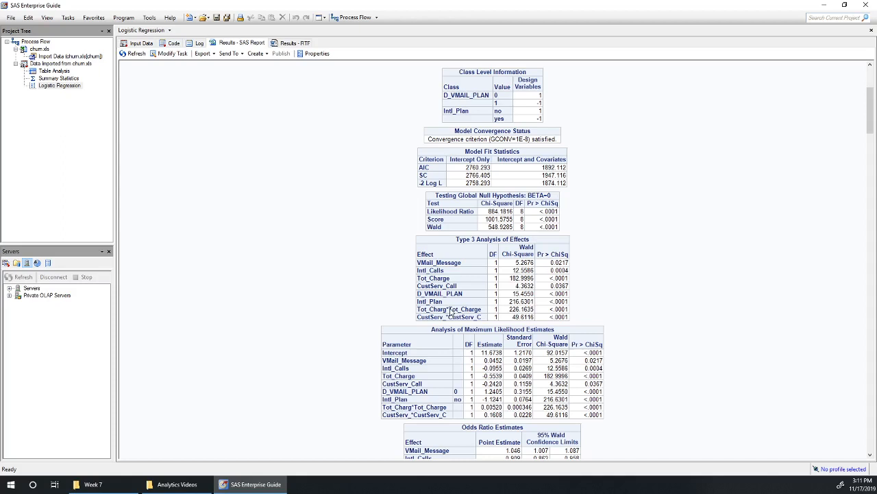
mouse_move(475, 312)
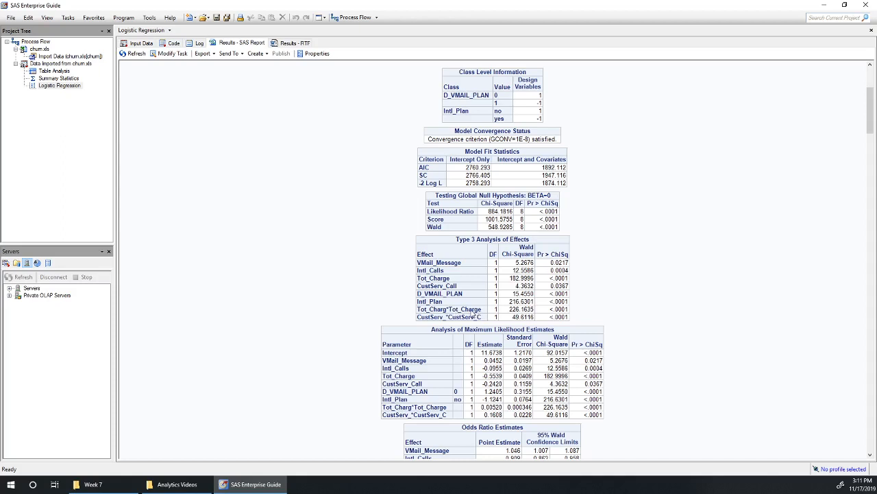
mouse_move(473, 313)
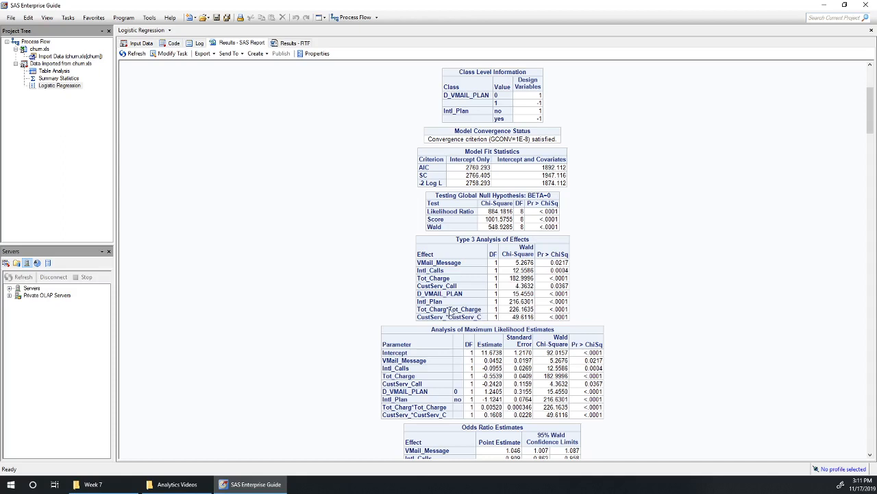
mouse_move(643, 337)
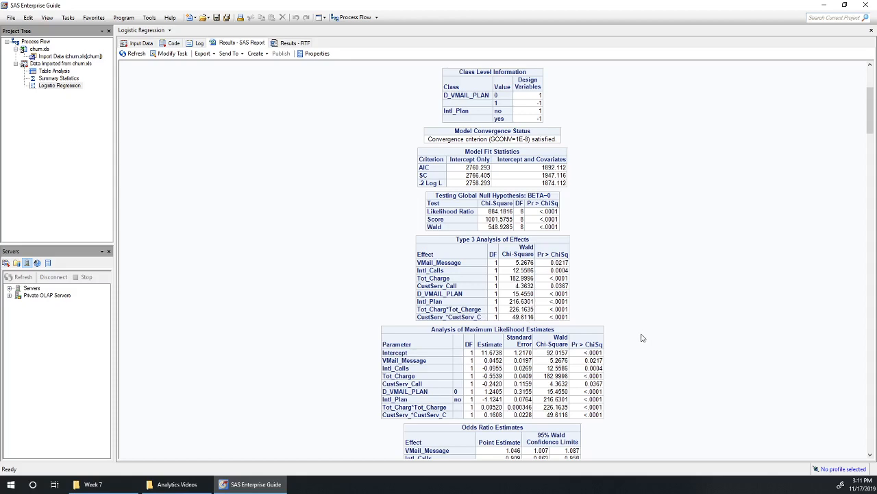
mouse_move(710, 323)
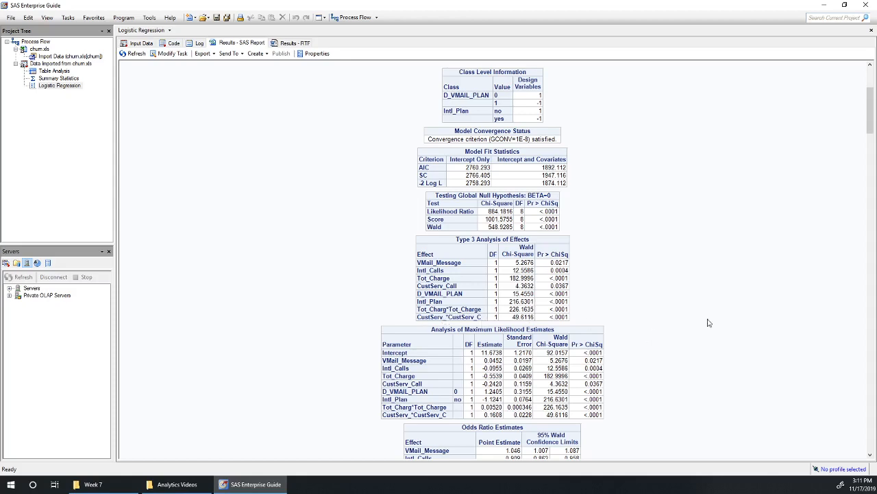
scroll("down", 3)
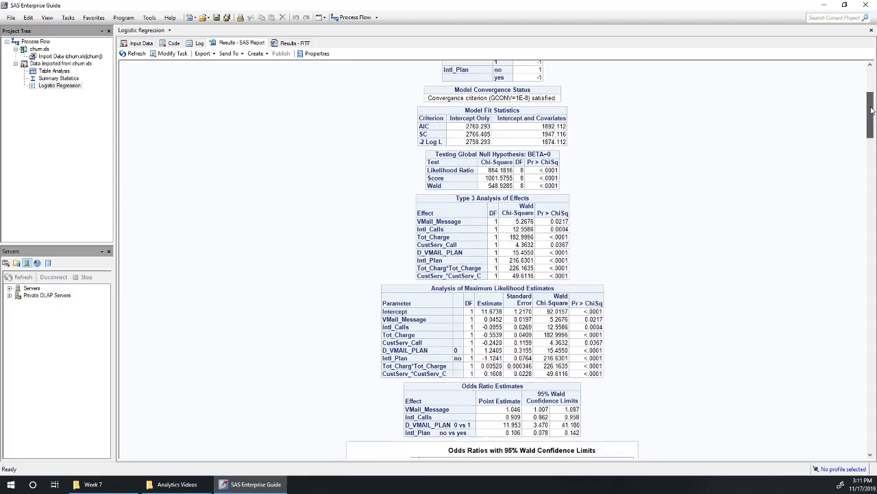
scroll("down", 3)
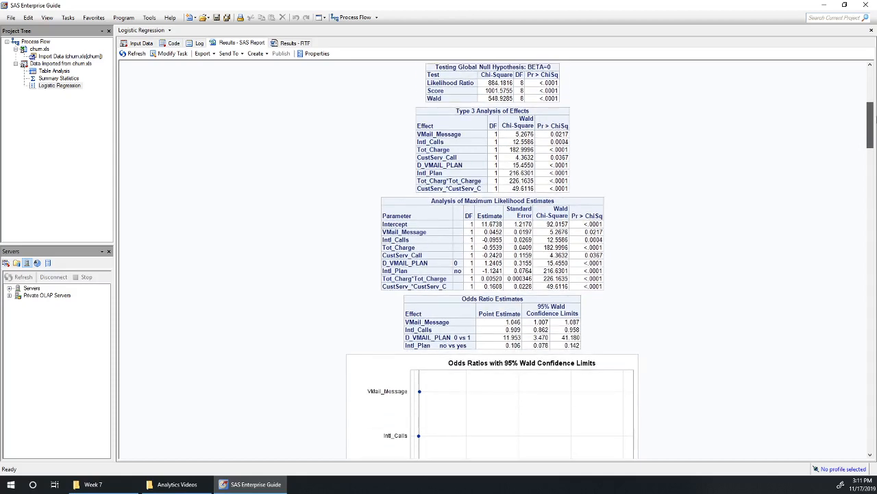
scroll("down", 3)
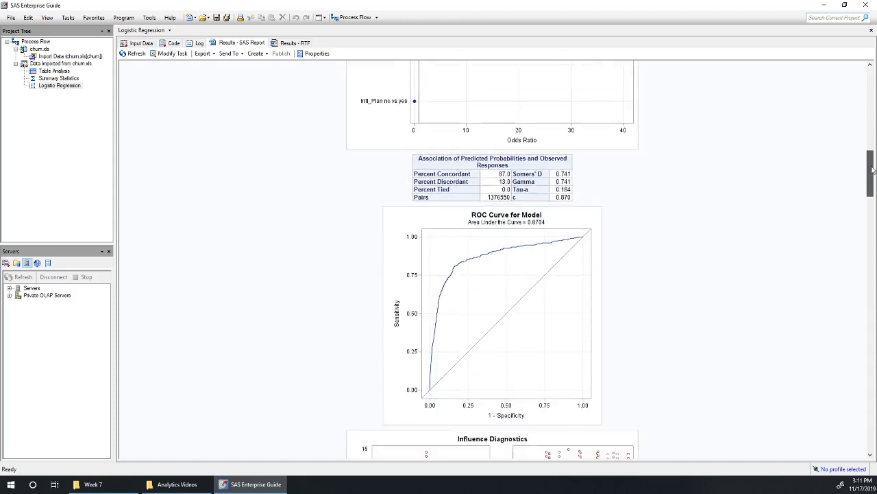
scroll("down", 3)
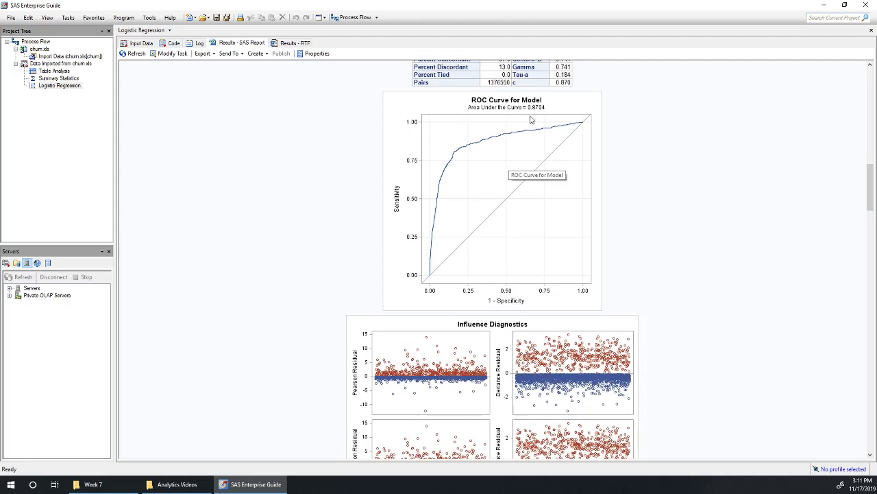
mouse_move(675, 248)
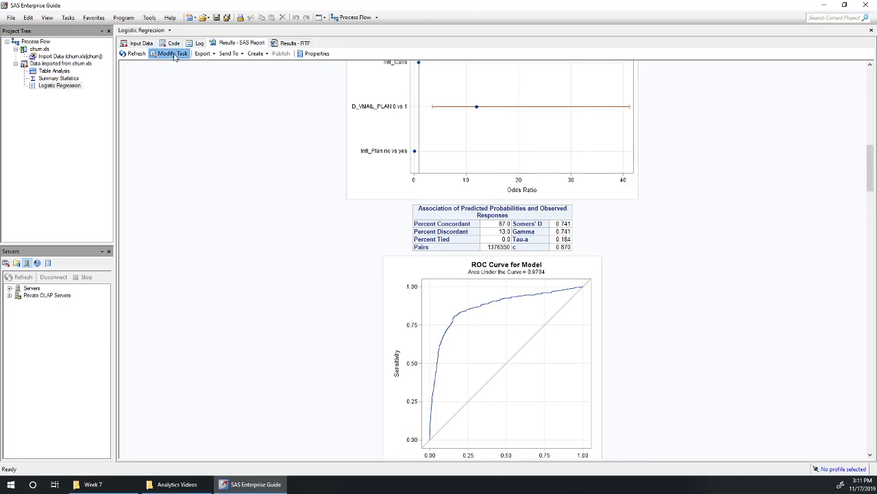
Add degree-3 polynomial terms for Tot_Charge and CustServ_Call and rerun, replacing prior results.
left_click(172, 54)
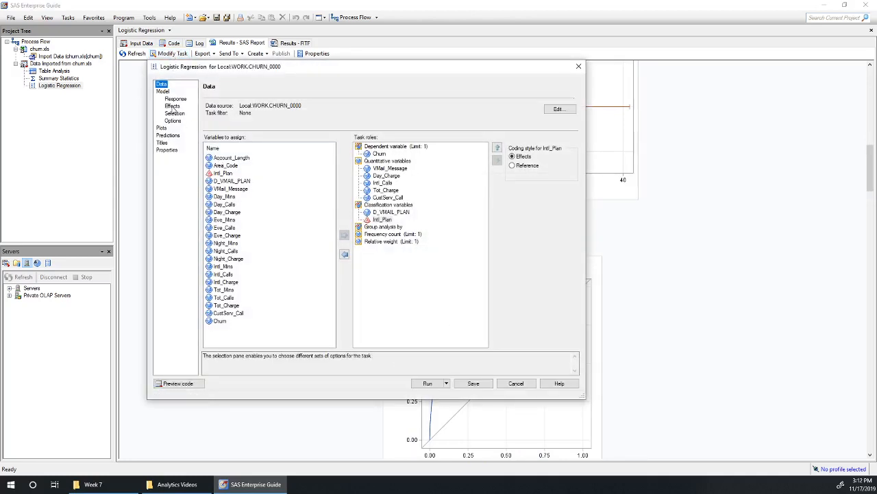
left_click(172, 105)
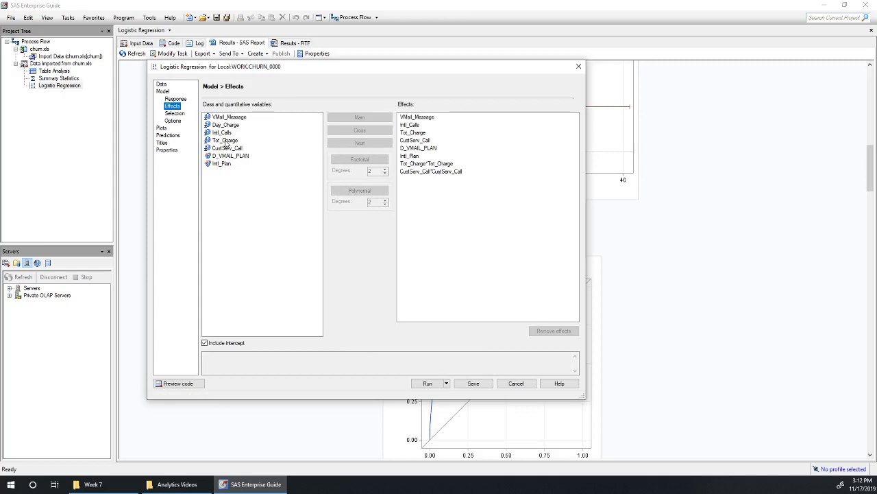
left_click(359, 190)
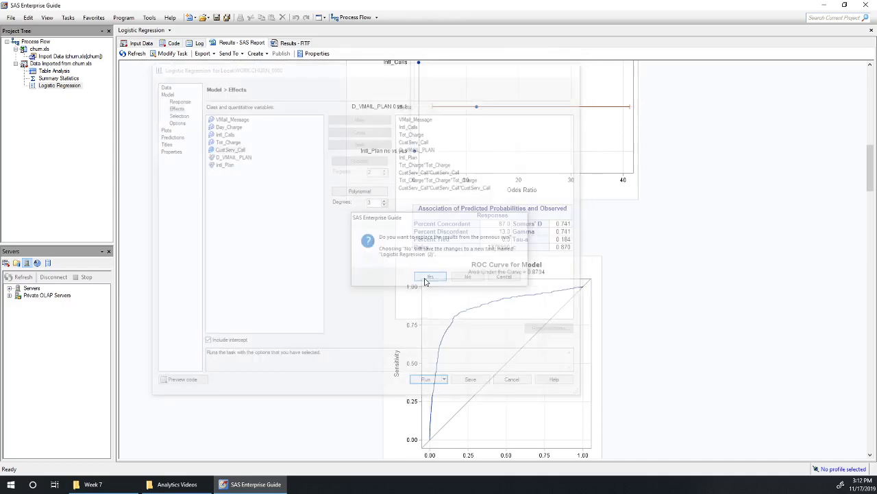
left_click(430, 276)
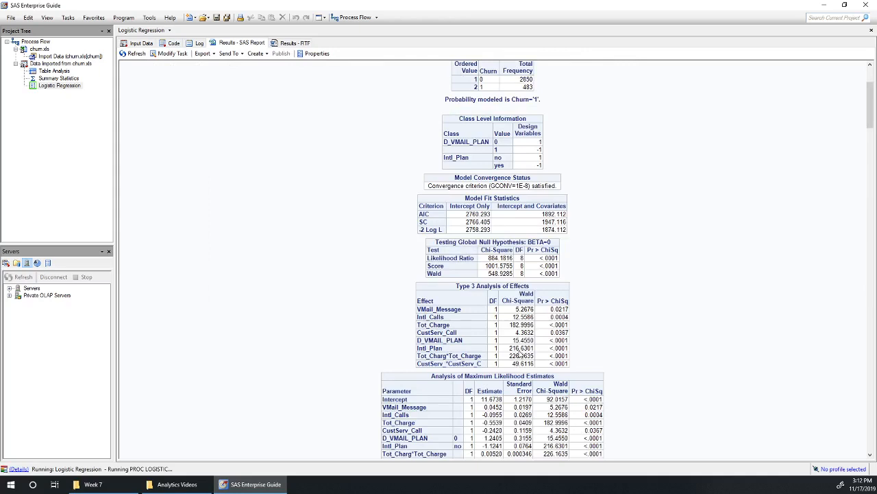
mouse_move(521, 353)
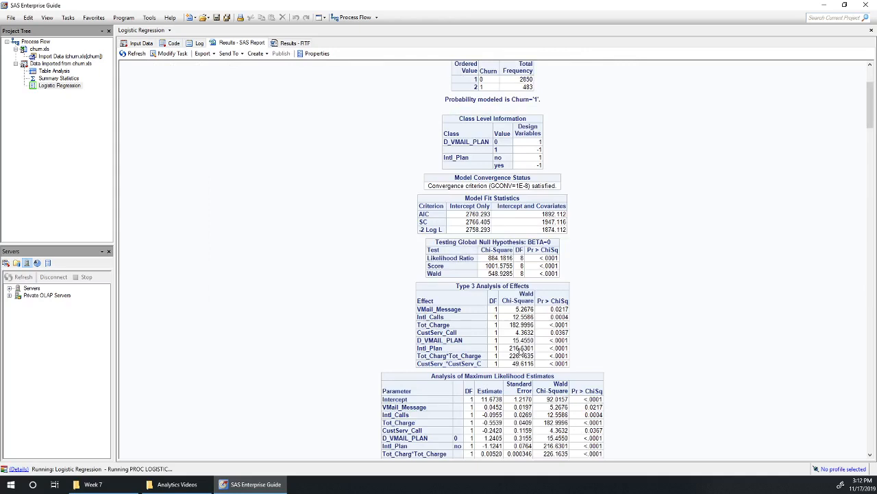
mouse_move(443, 352)
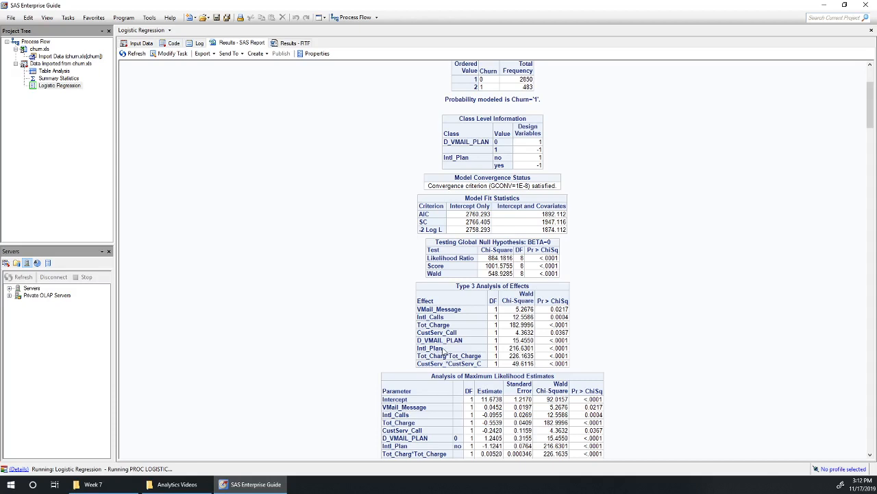
mouse_move(445, 354)
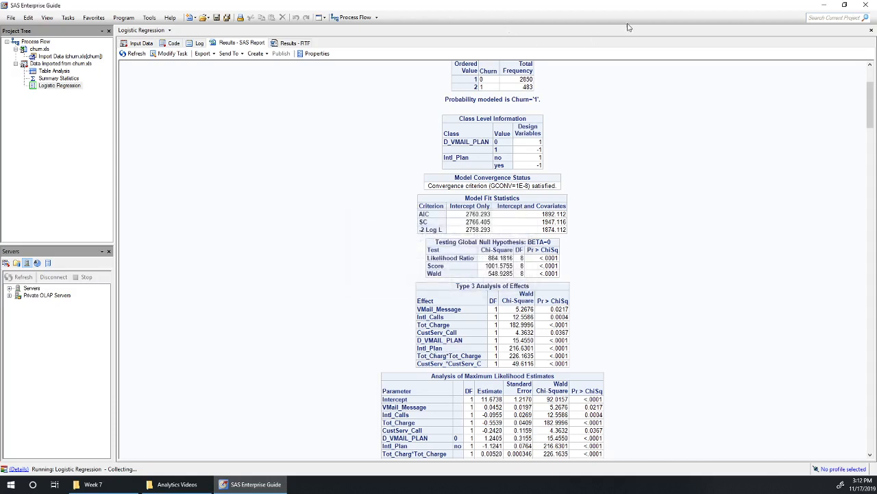
mouse_move(639, 29)
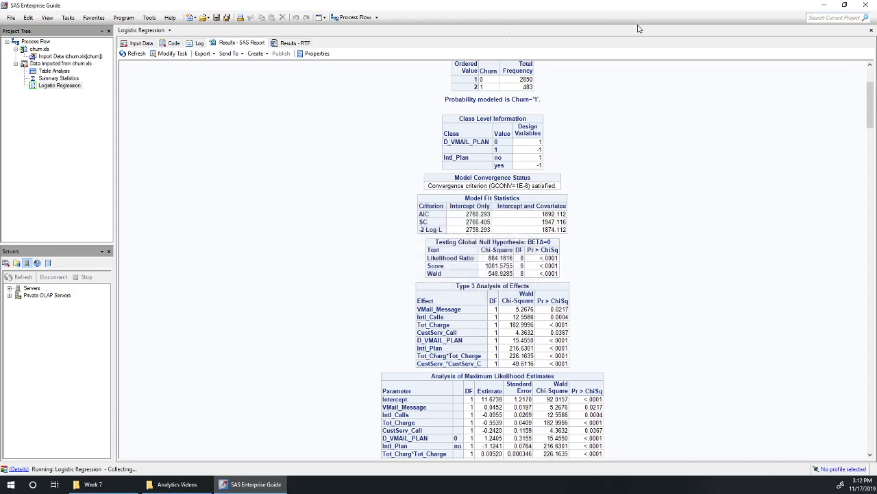
mouse_move(607, 71)
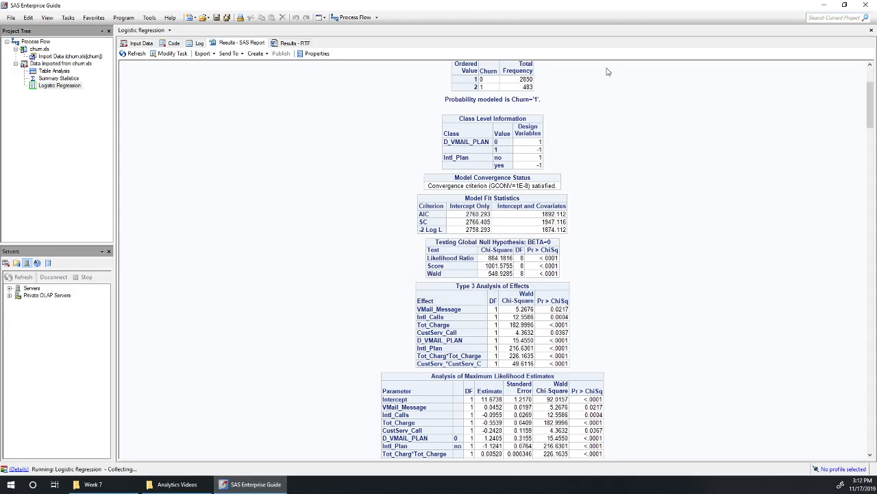
mouse_move(486, 373)
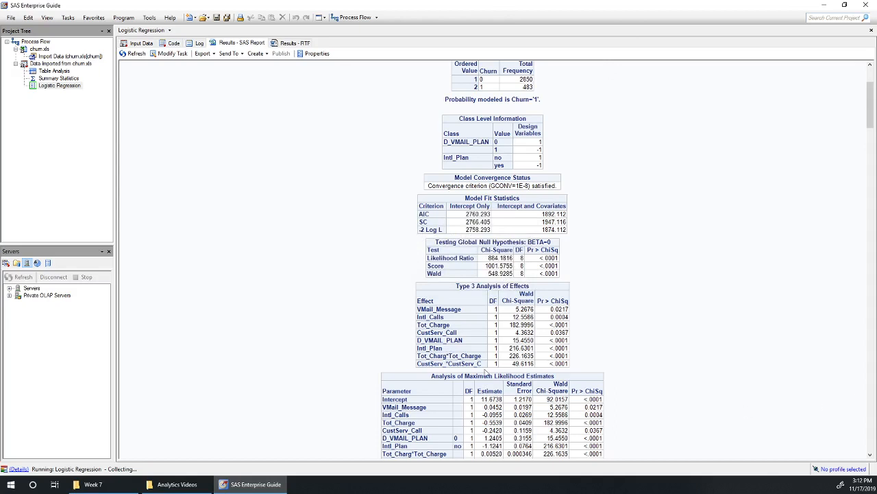
mouse_move(741, 358)
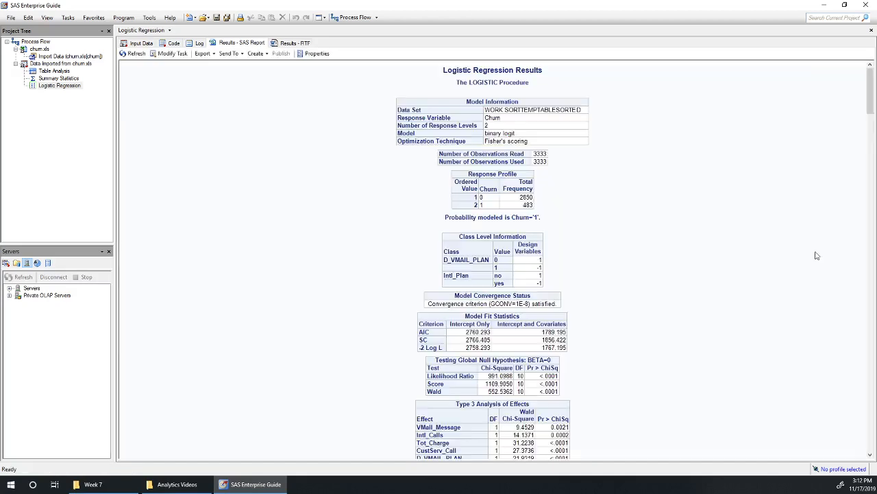
Review the cubic-term results: all effects significant and ROC area 0.8843.
scroll("down", 3)
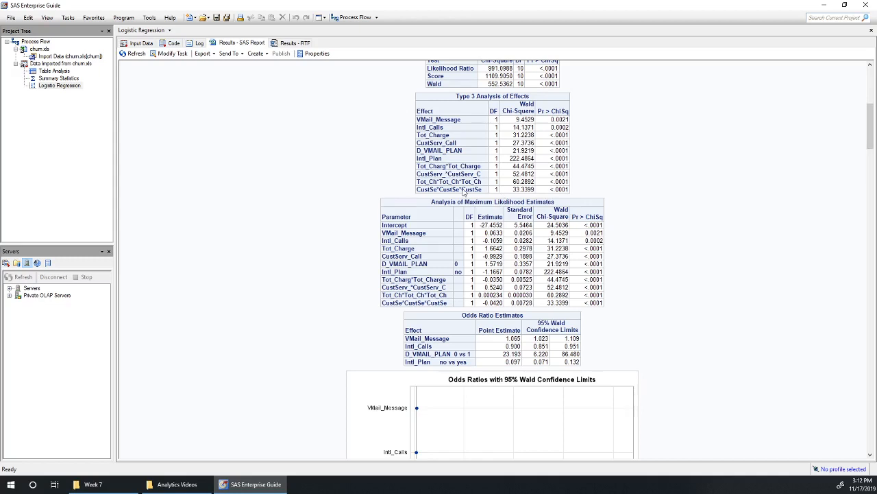
mouse_move(487, 187)
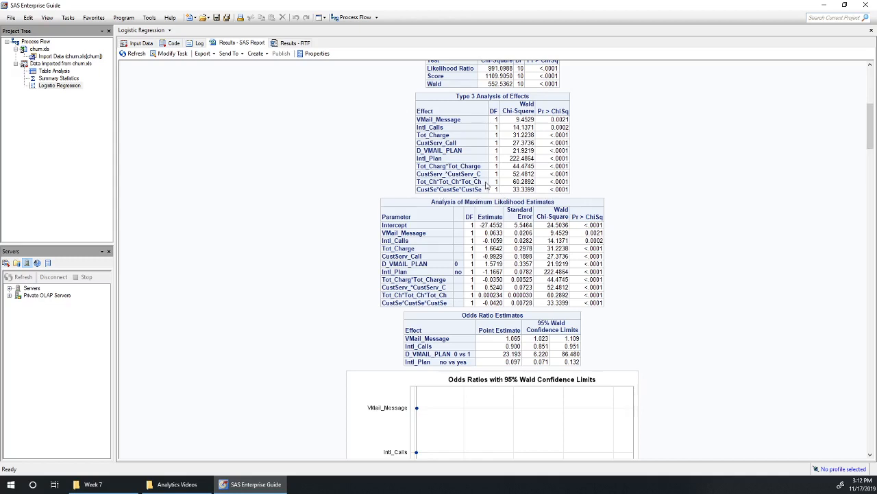
mouse_move(569, 184)
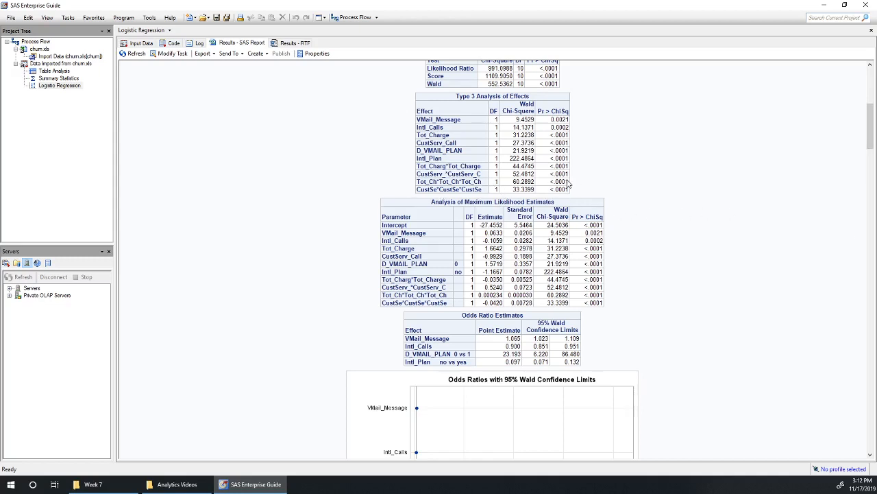
mouse_move(615, 295)
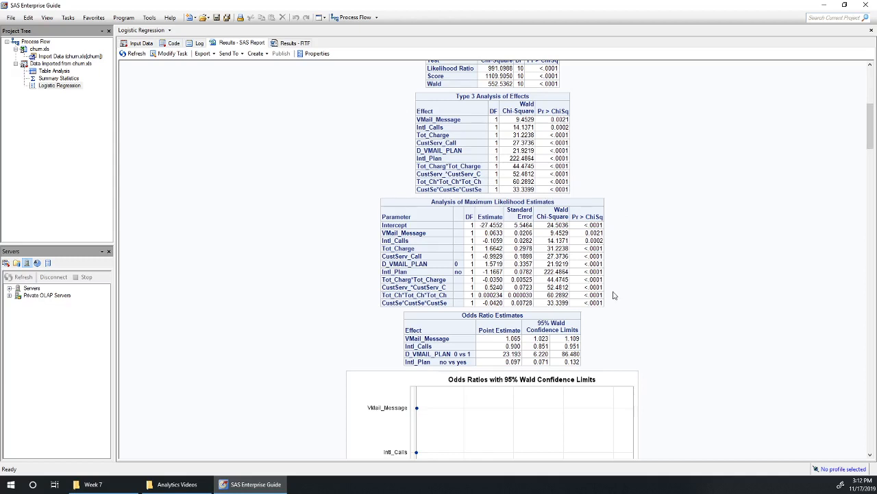
mouse_move(606, 299)
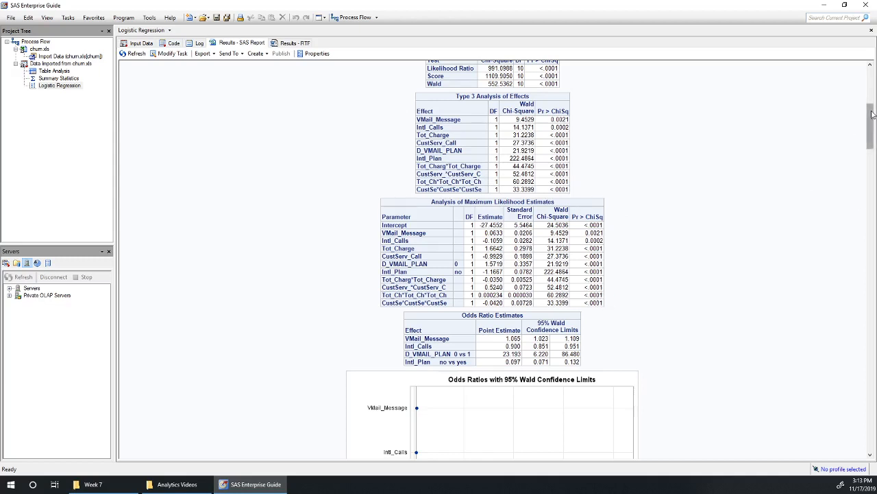
scroll("down", 3)
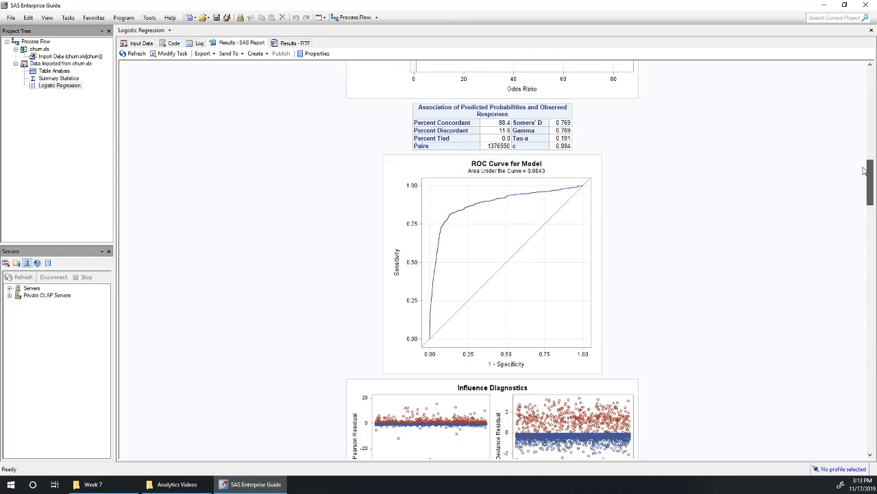
mouse_move(561, 213)
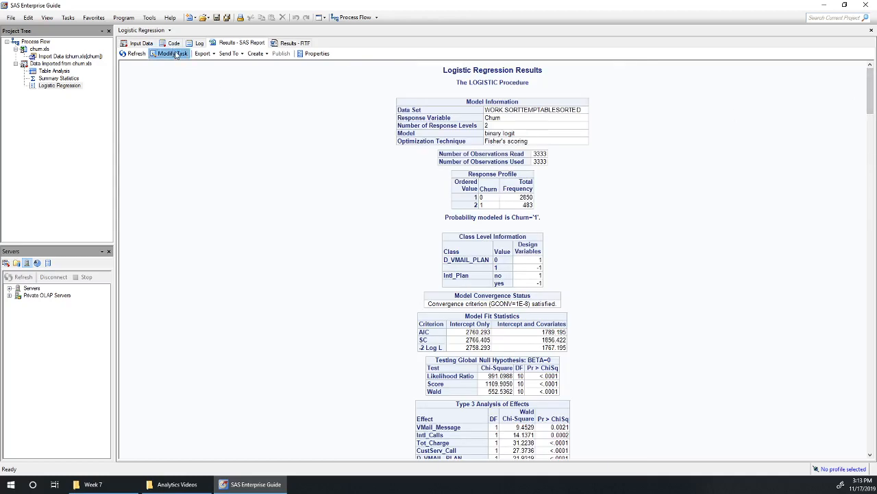
Add degree-4 polynomial terms for Tot_Charge and CustServ_Call and rerun, replacing previous results.
left_click(170, 53)
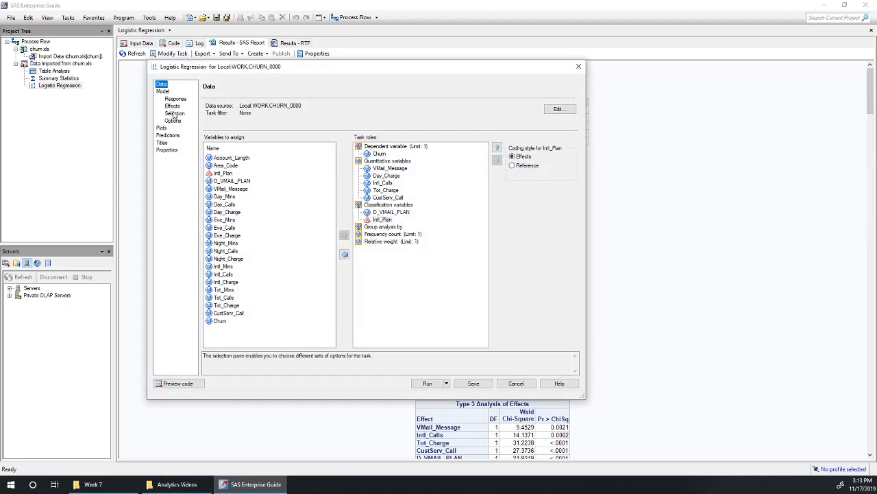
left_click(172, 106)
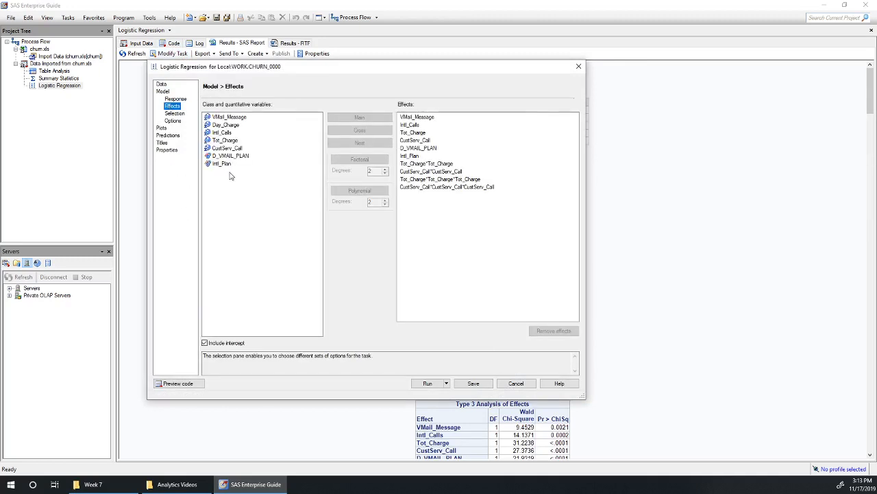
left_click(222, 163)
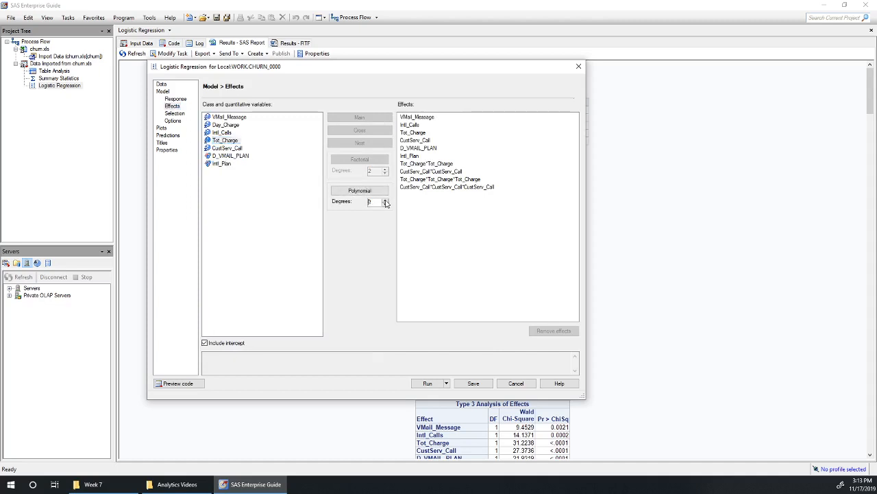
left_click(386, 199)
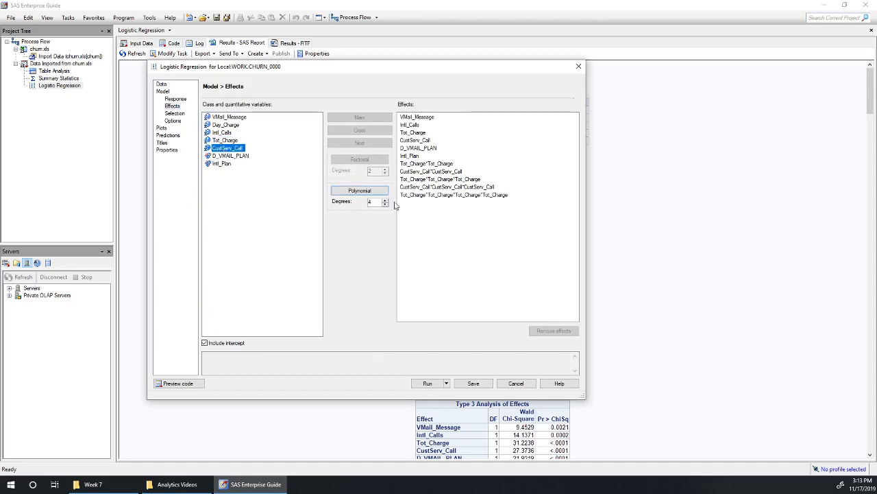
left_click(427, 383)
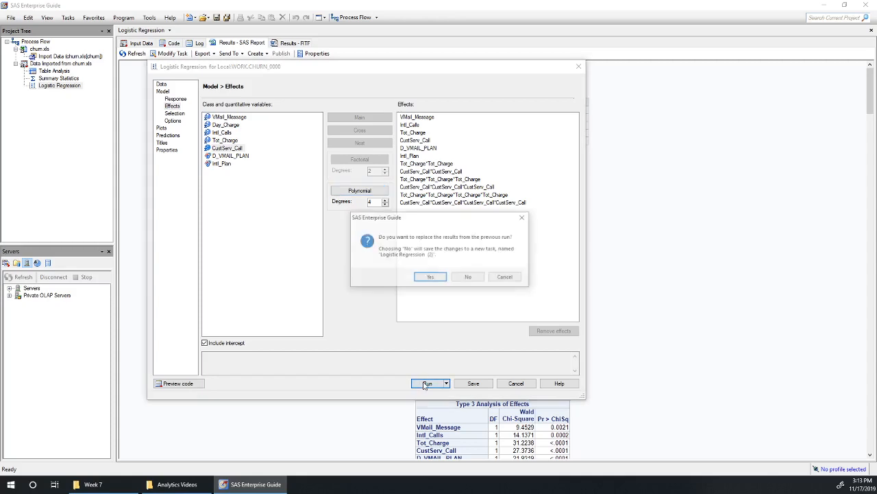
left_click(431, 276)
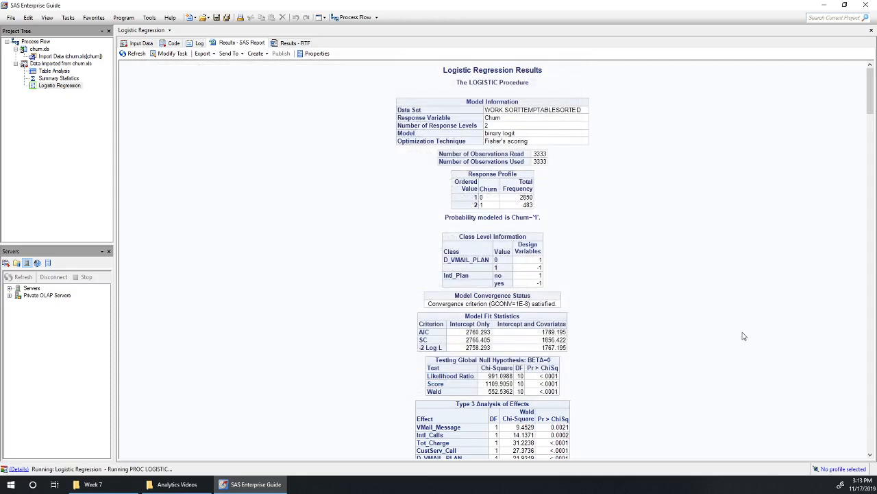
mouse_move(738, 334)
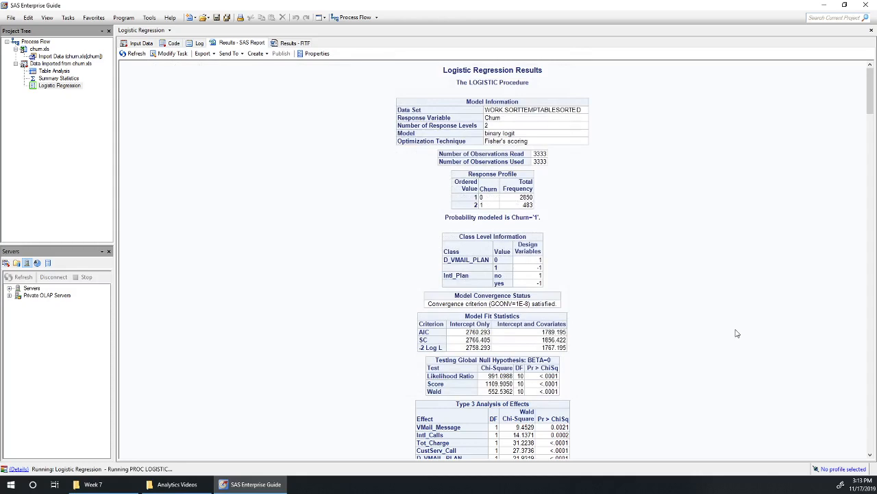
scroll("down", 3)
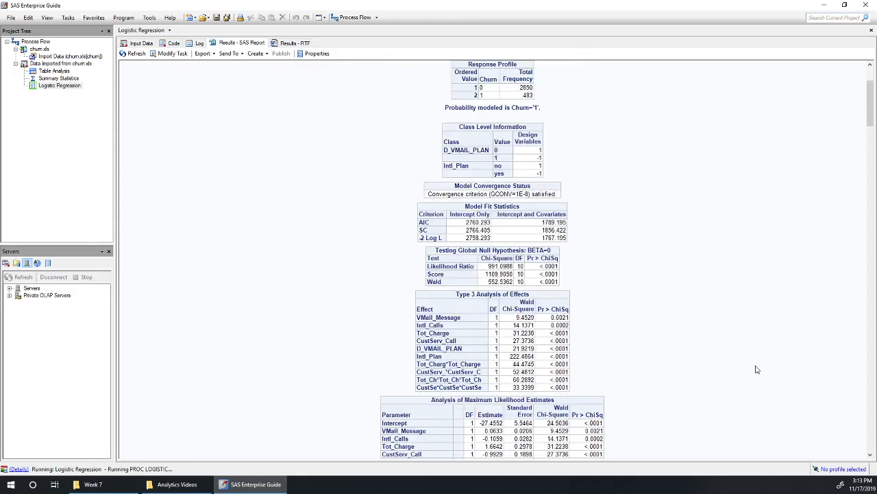
scroll("down", 3)
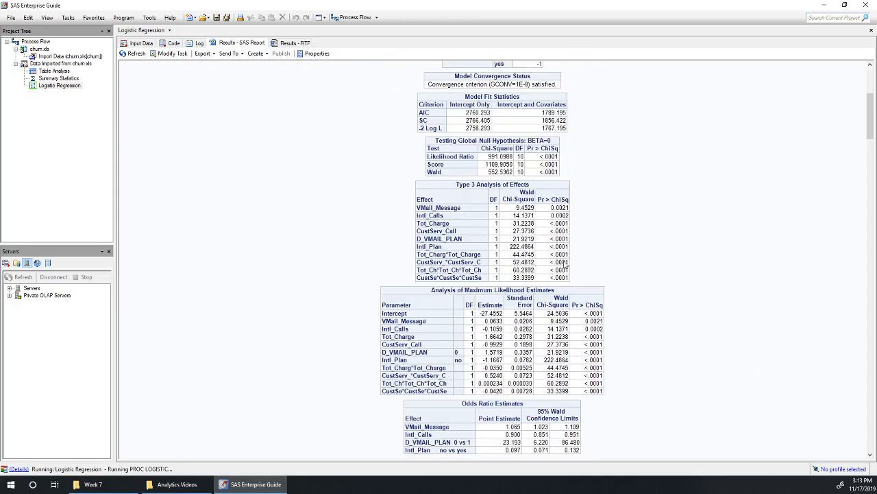
mouse_move(719, 283)
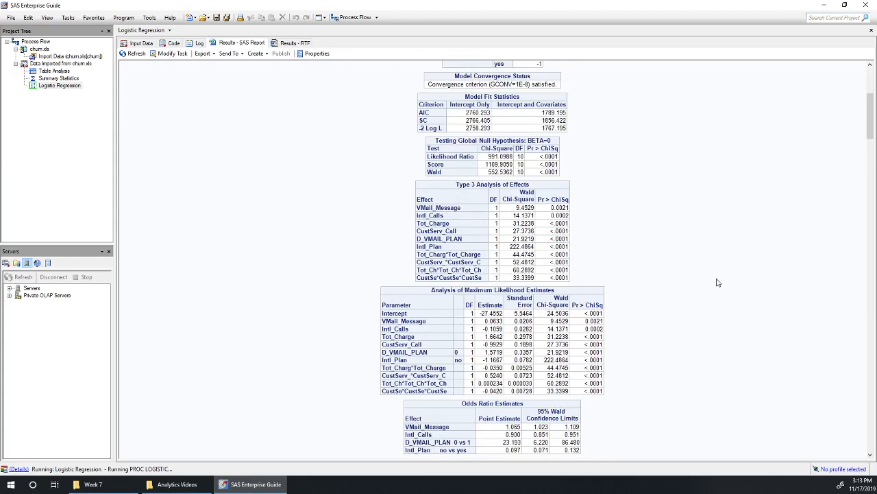
scroll("down", 3)
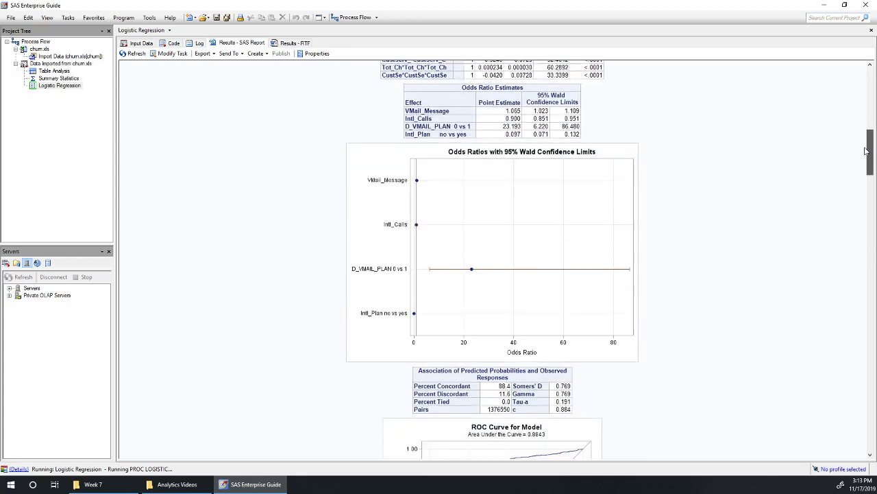
scroll("down", 3)
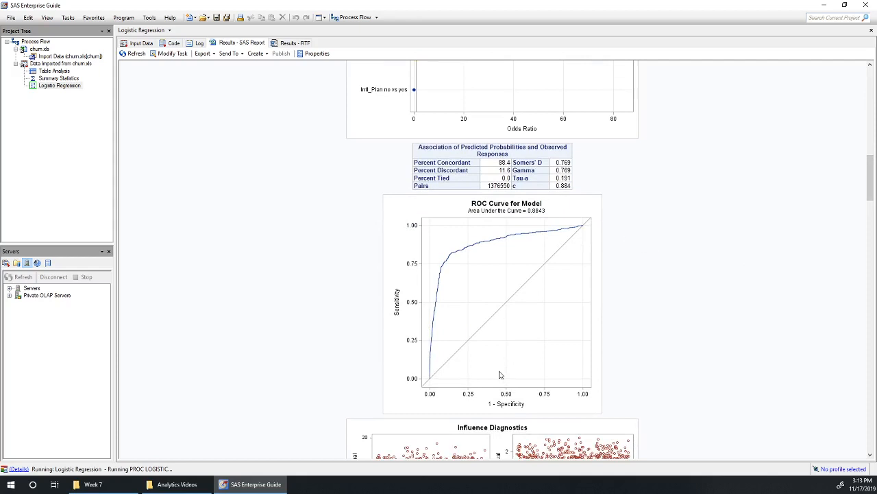
mouse_move(643, 347)
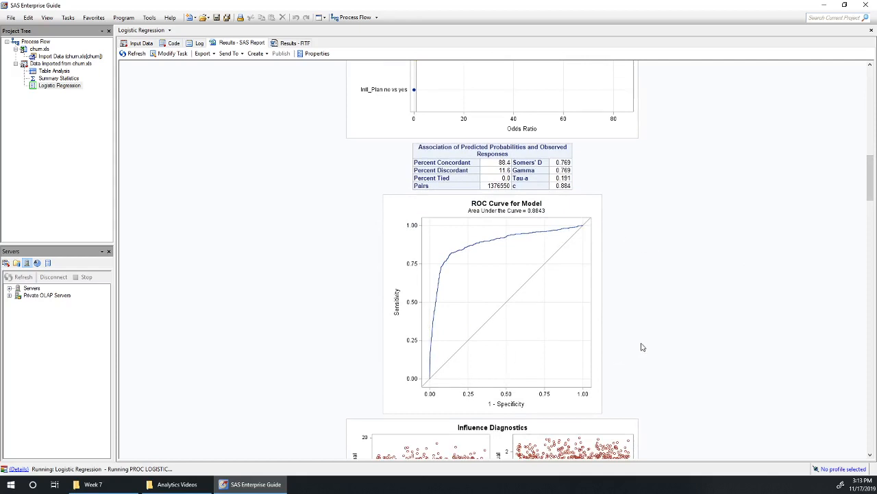
mouse_move(642, 330)
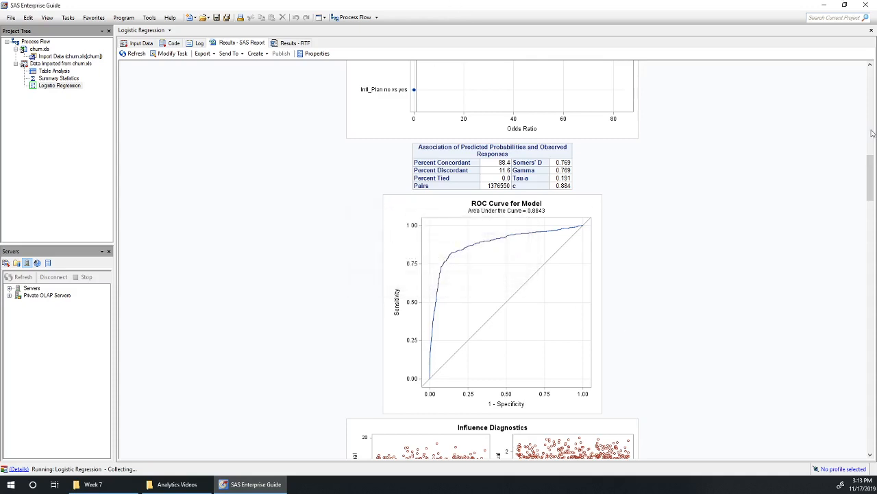
mouse_move(663, 418)
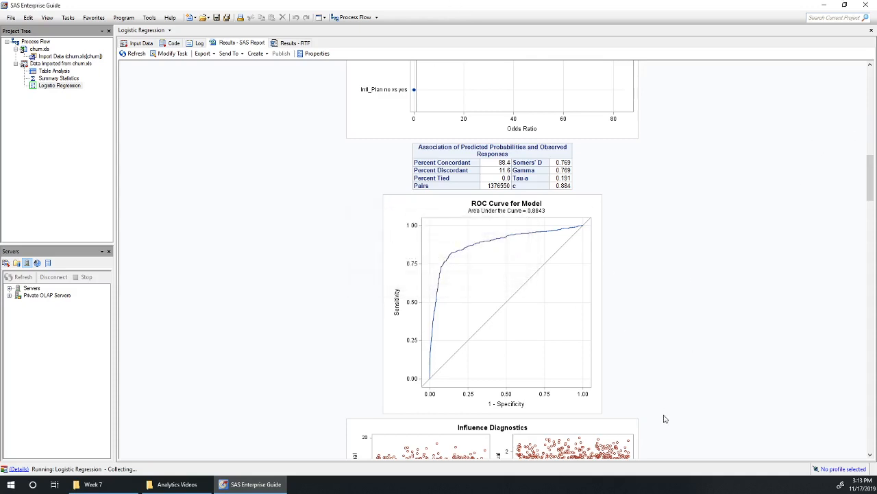
mouse_move(715, 350)
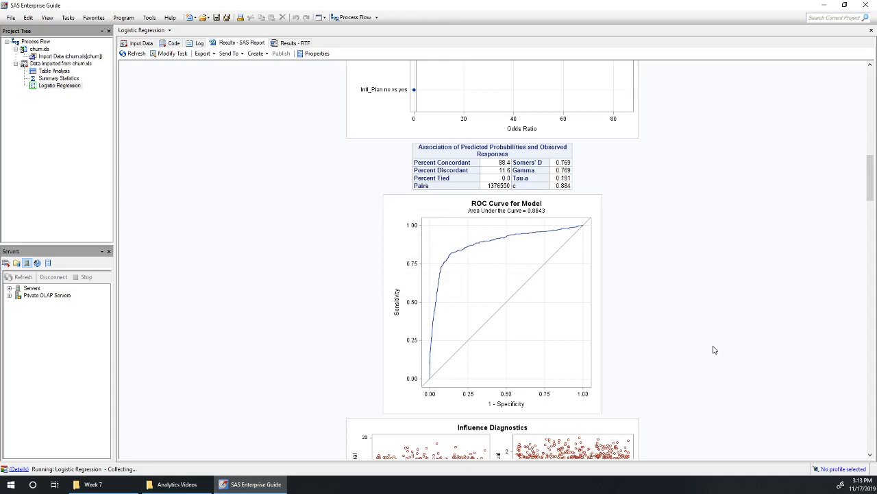
mouse_move(715, 338)
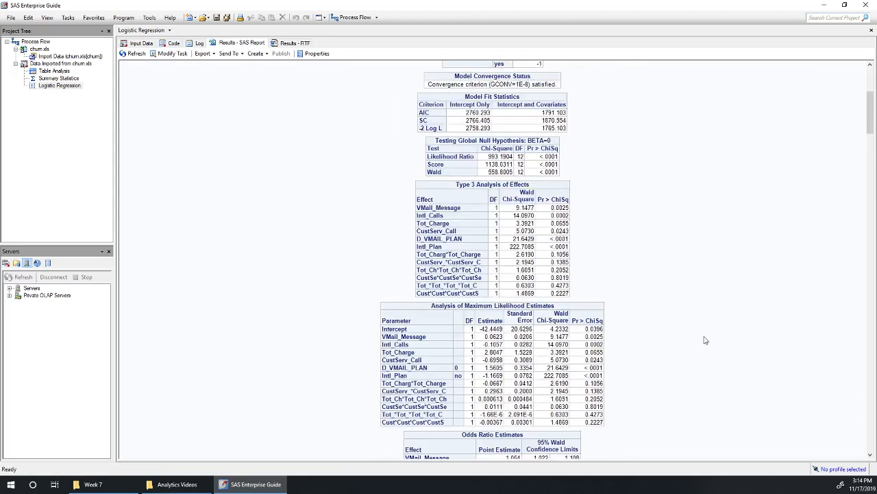
mouse_move(484, 286)
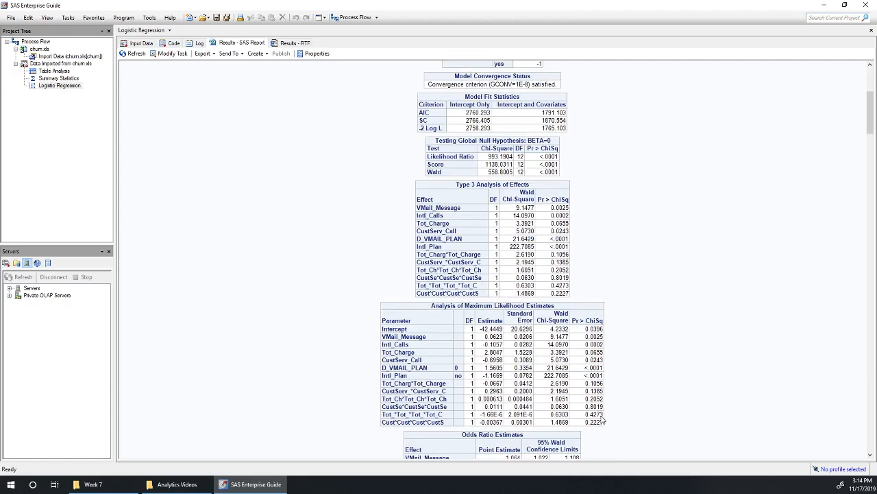
mouse_move(599, 420)
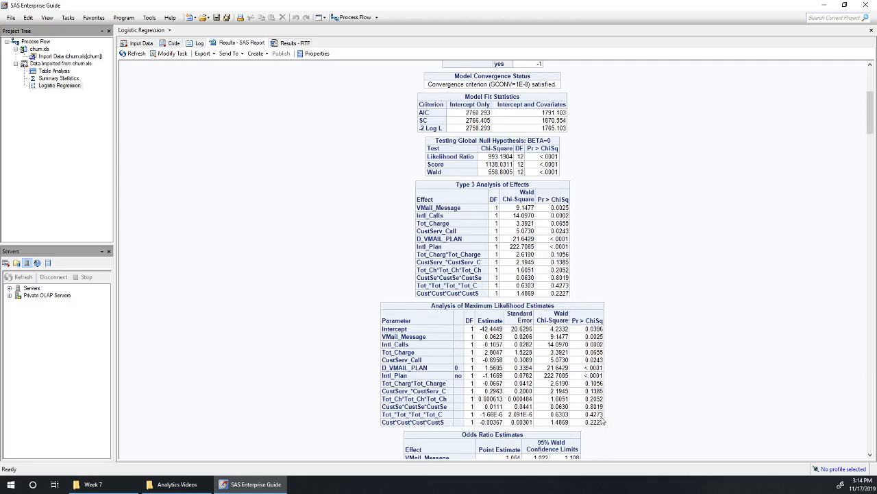
mouse_move(602, 431)
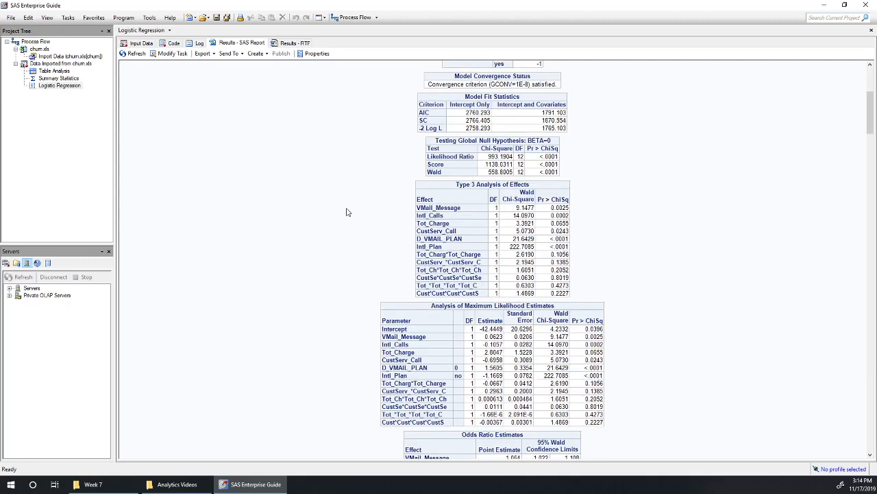
Reopen the Logistic Regression task settings via Modify Task.
left_click(173, 53)
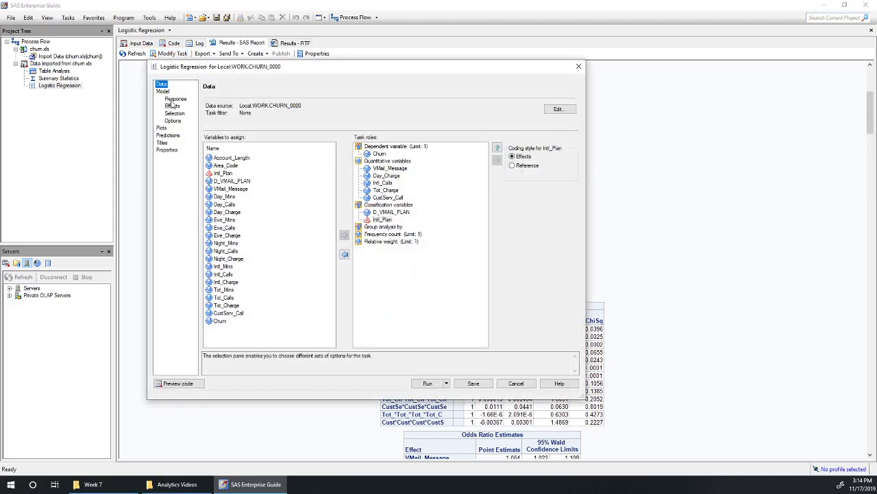
Remove the quartic Tot_Charge and CustServ_Call effects and rerun the regression.
left_click(172, 106)
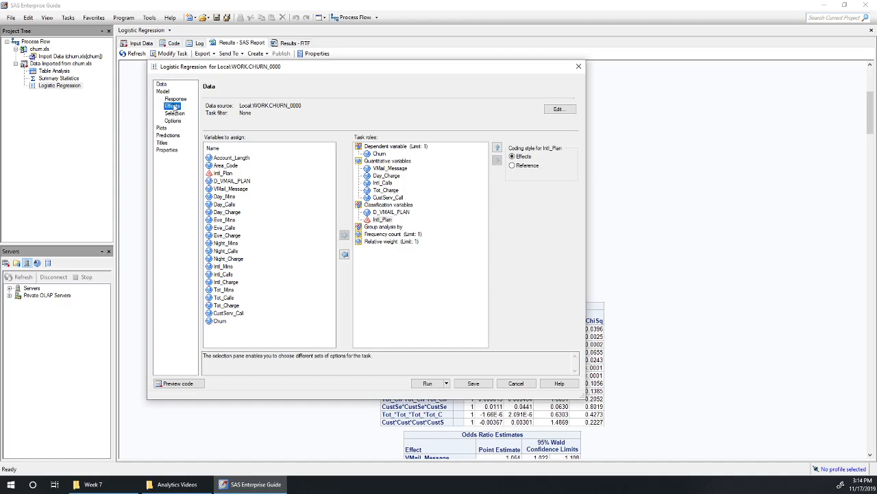
left_click(173, 106)
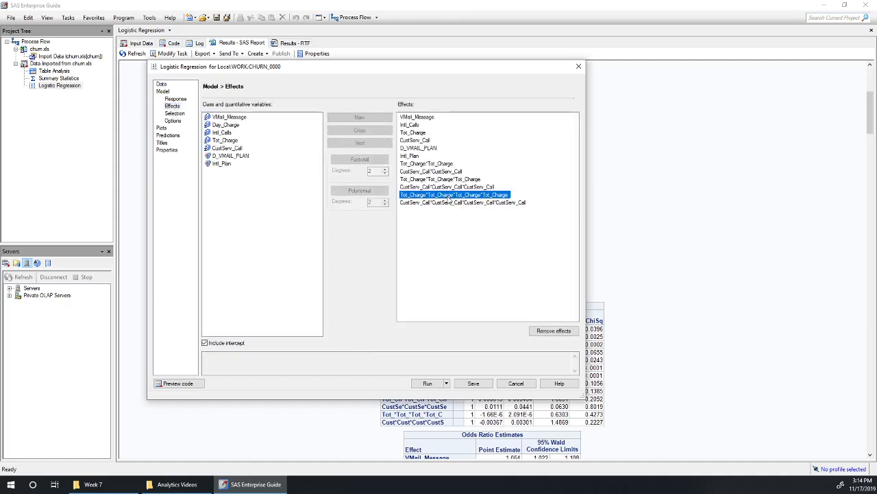
left_click(553, 331)
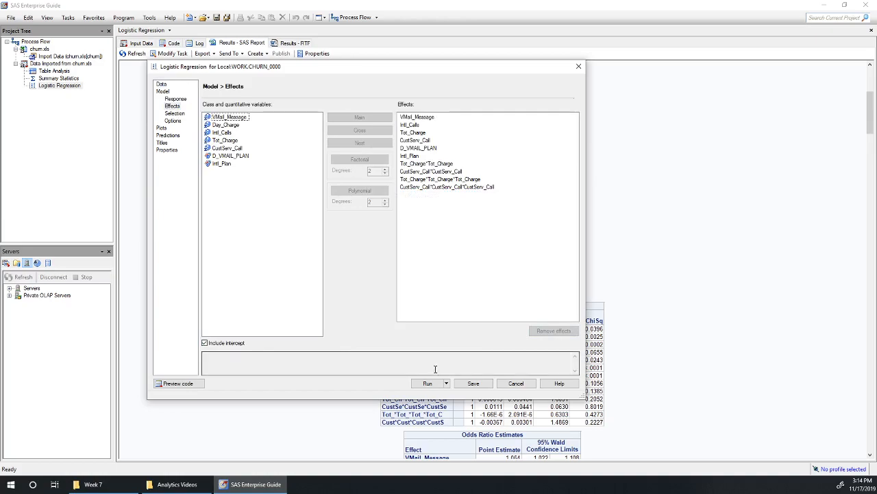
left_click(427, 383)
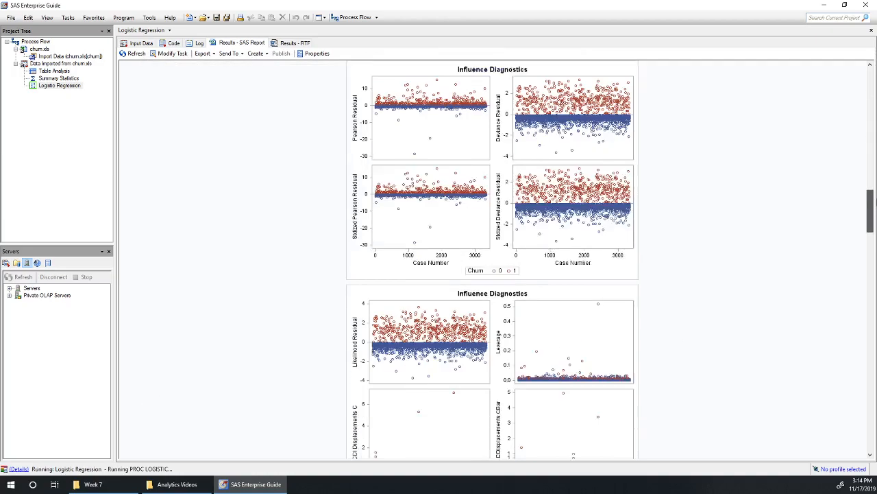
Scroll the previous report (ROC area 0.8830) while the rerun is in progress.
scroll("down", 3)
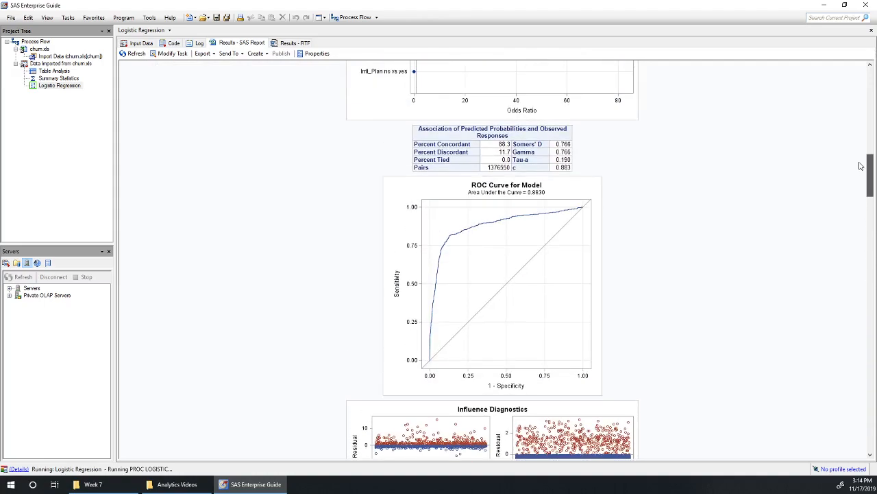
mouse_move(534, 198)
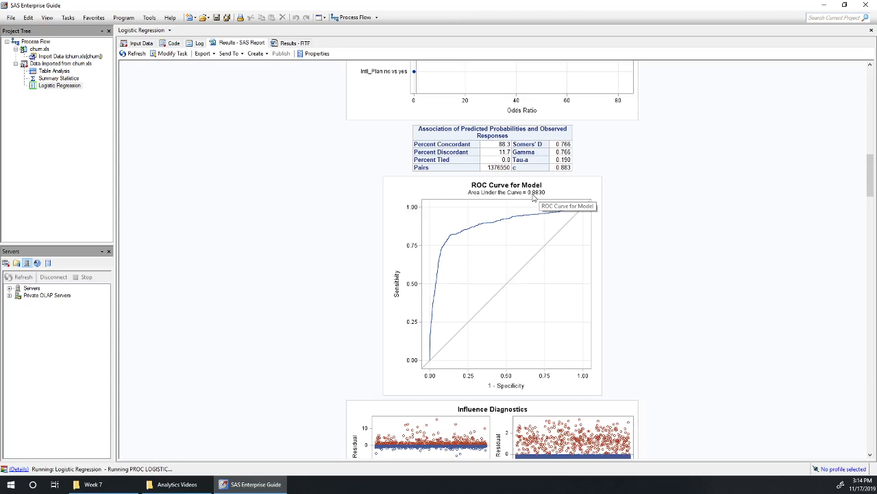
mouse_move(577, 222)
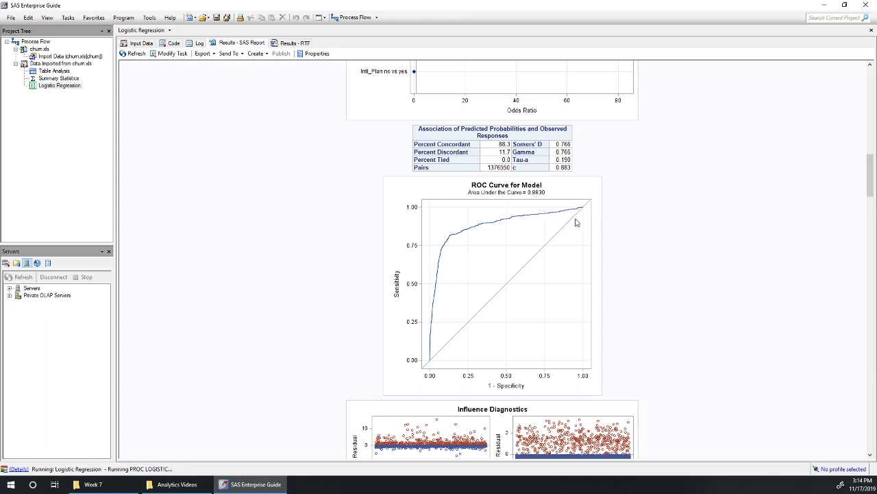
mouse_move(533, 199)
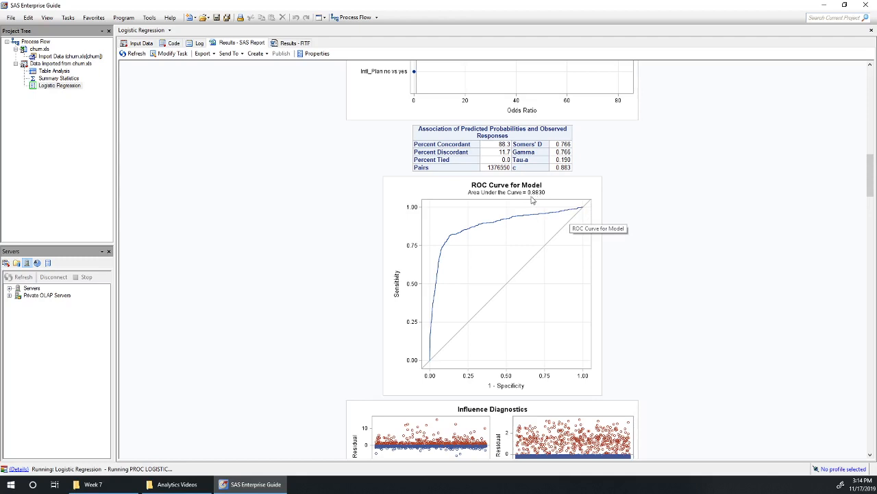
mouse_move(535, 198)
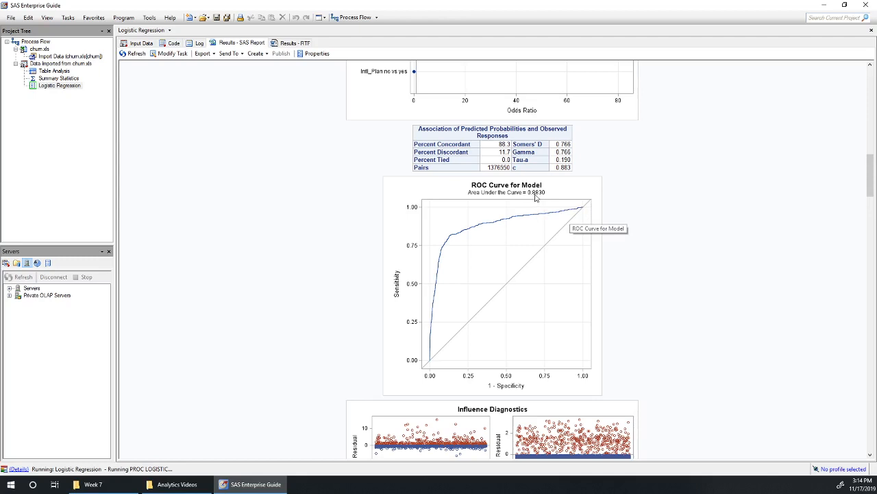
mouse_move(537, 202)
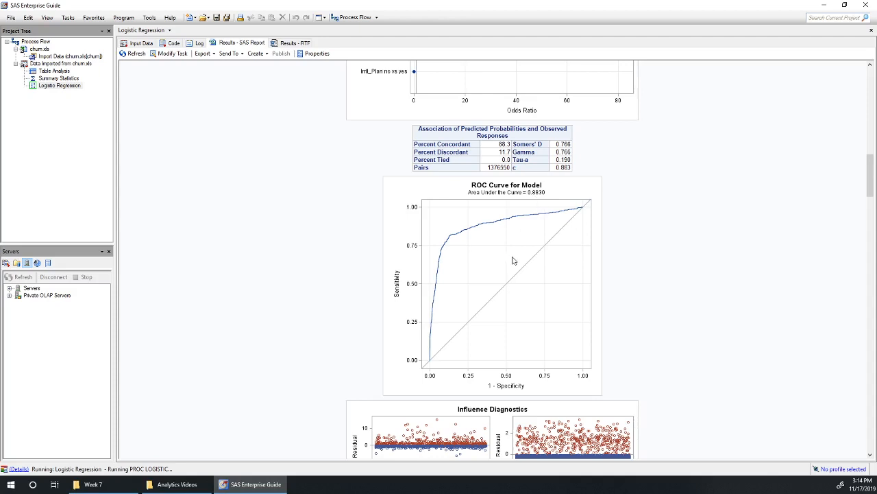
mouse_move(421, 409)
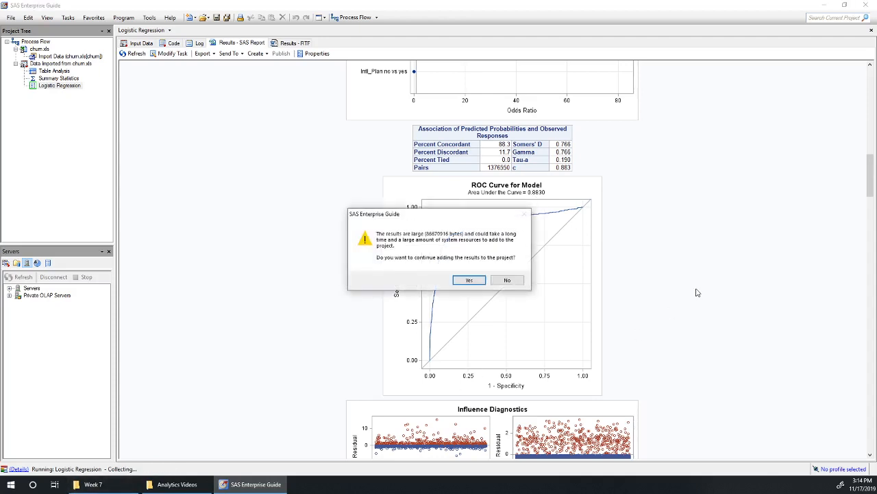
Accept adding the large rerun results to the project and view the refreshed report.
left_click(468, 279)
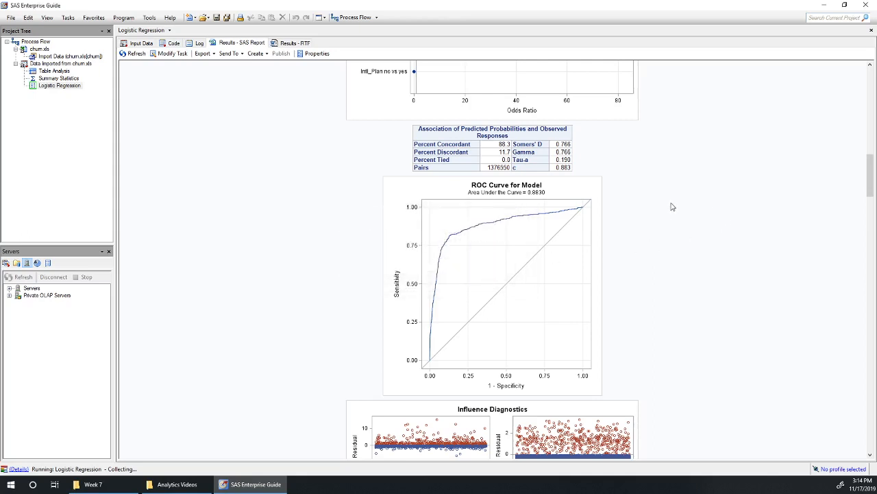
mouse_move(536, 201)
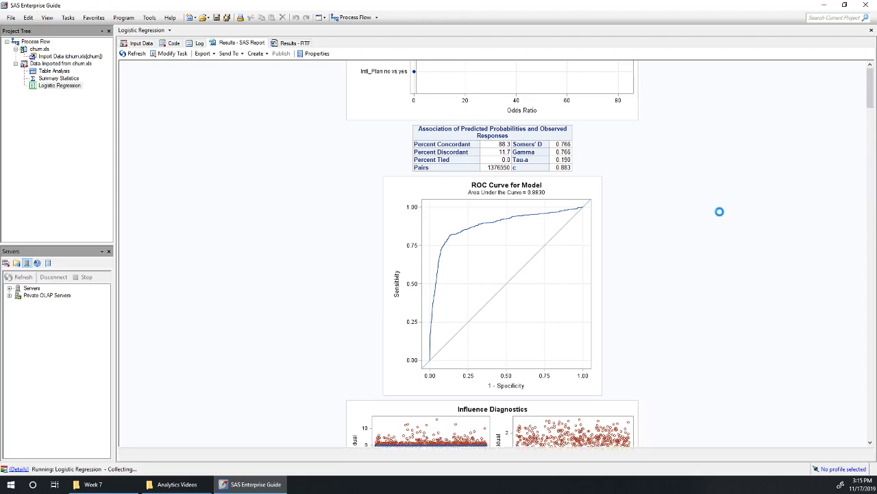
scroll("down", 3)
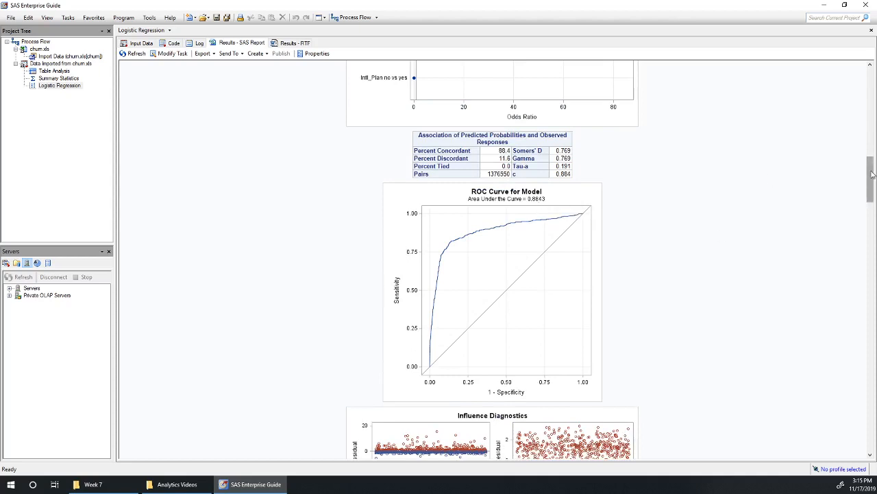
Review the ROC curve and the ten-effect Type 3 and estimates tables (AIC 1789.195).
scroll("down", 3)
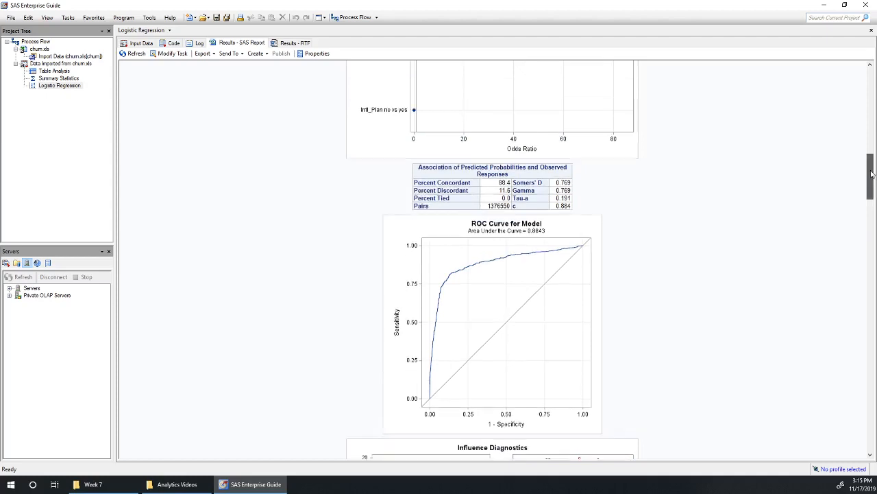
scroll("up", 3)
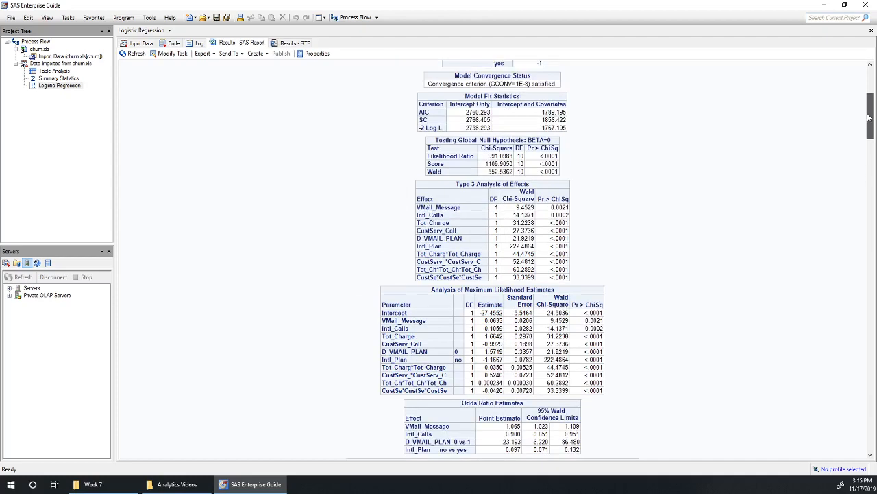
mouse_move(669, 370)
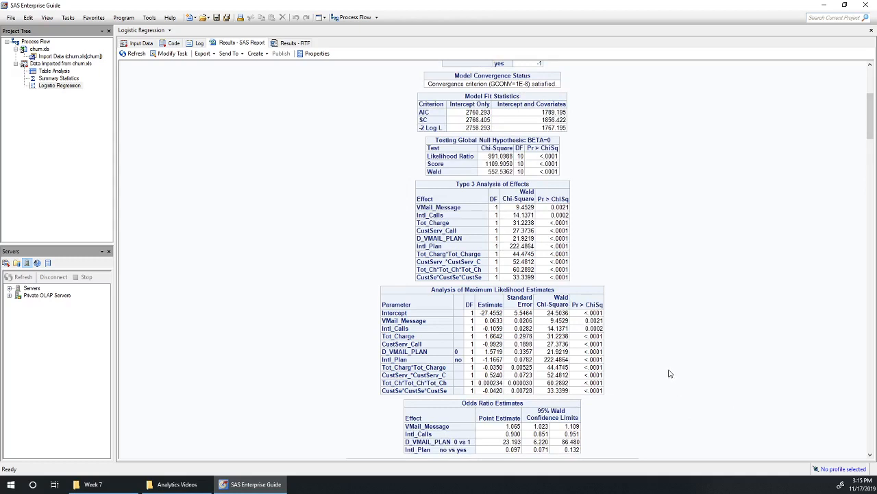
mouse_move(683, 367)
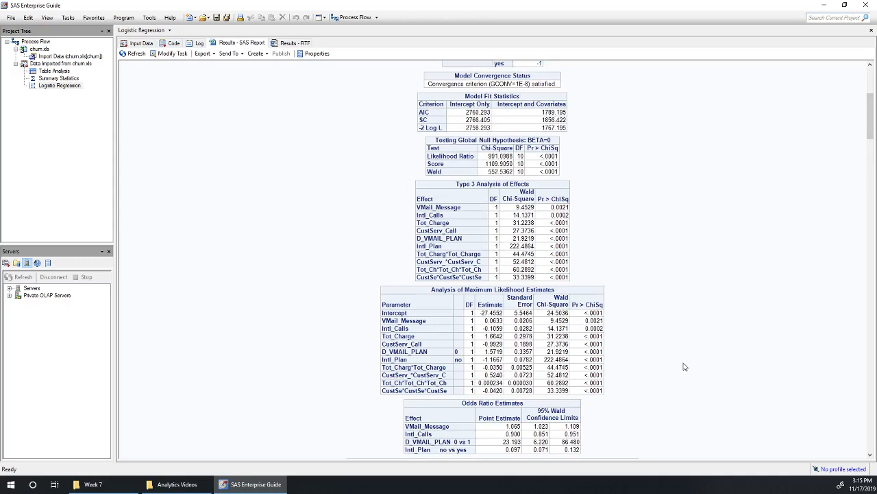
mouse_move(802, 326)
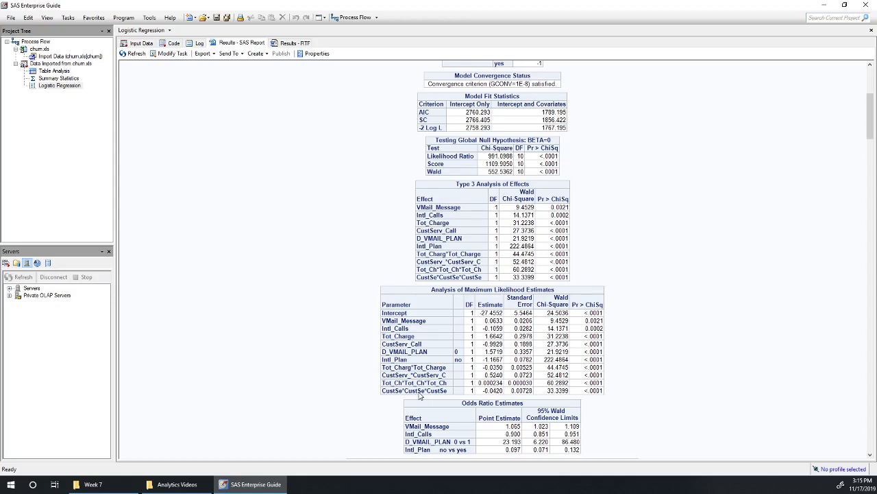
mouse_move(434, 391)
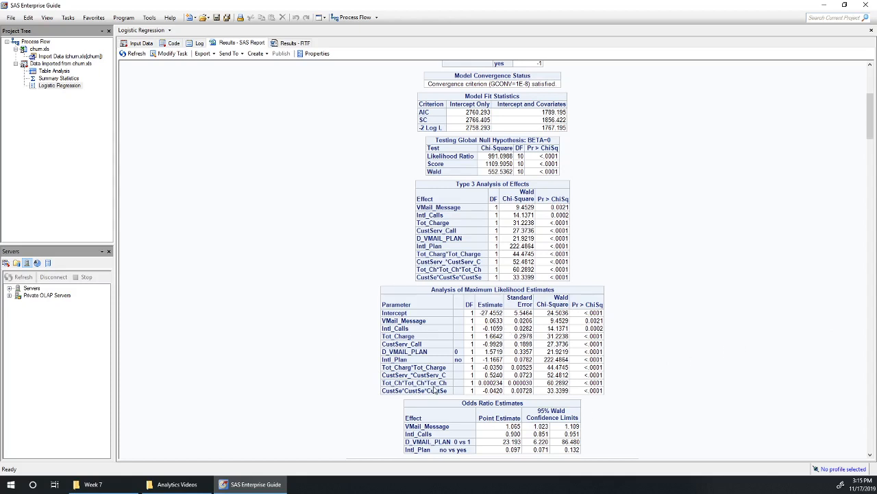
mouse_move(695, 327)
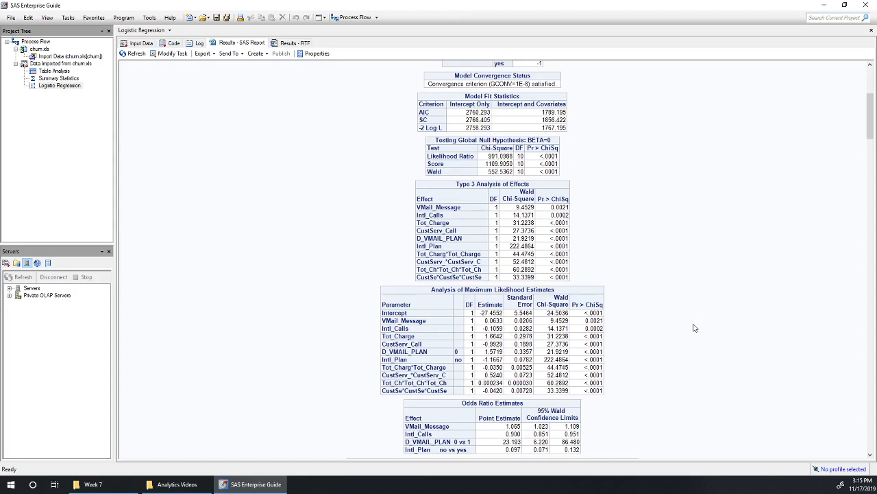